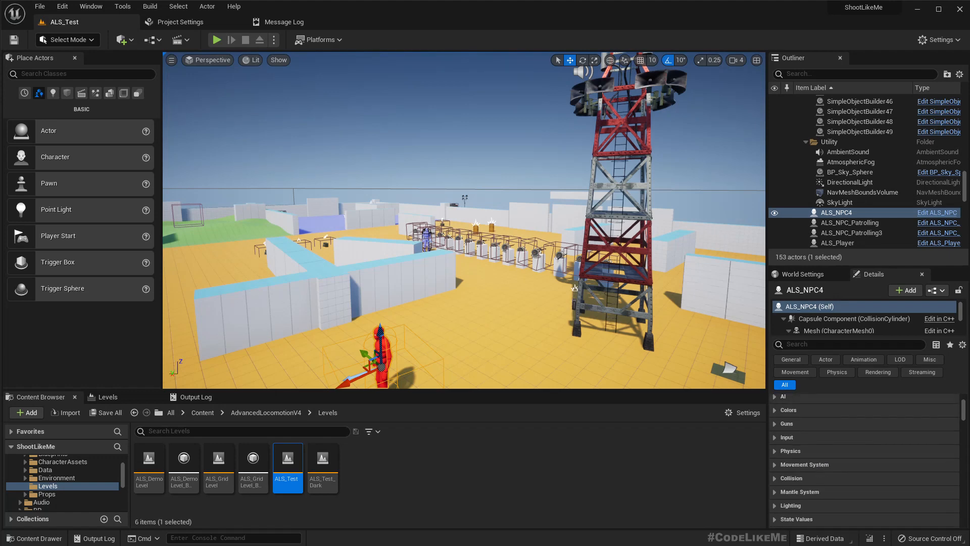
Select the alarm tower, the new red NPC on the floor, and ALS_NPC4 near the tower.
{"action": "left_click", "coordinate": [843, 177]}
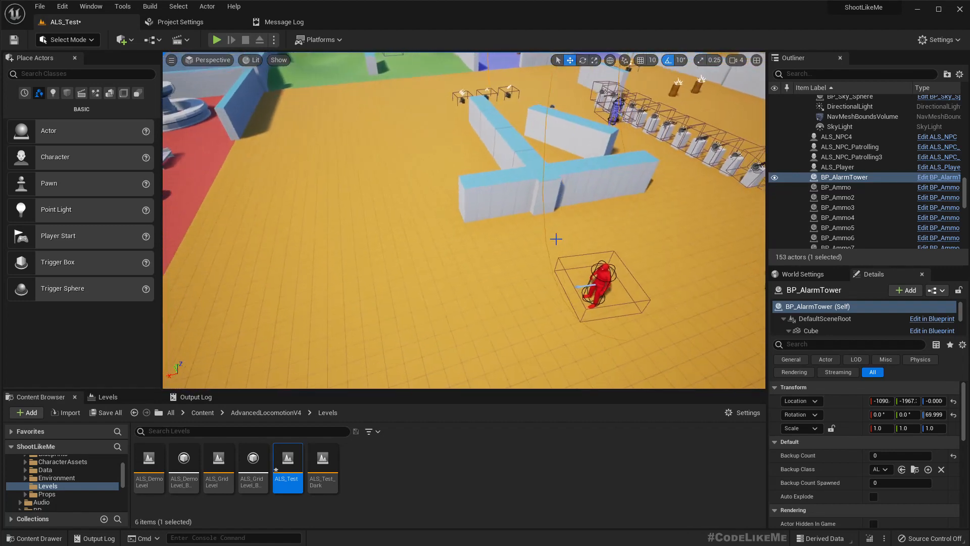
{"action": "left_click", "coordinate": [837, 136]}
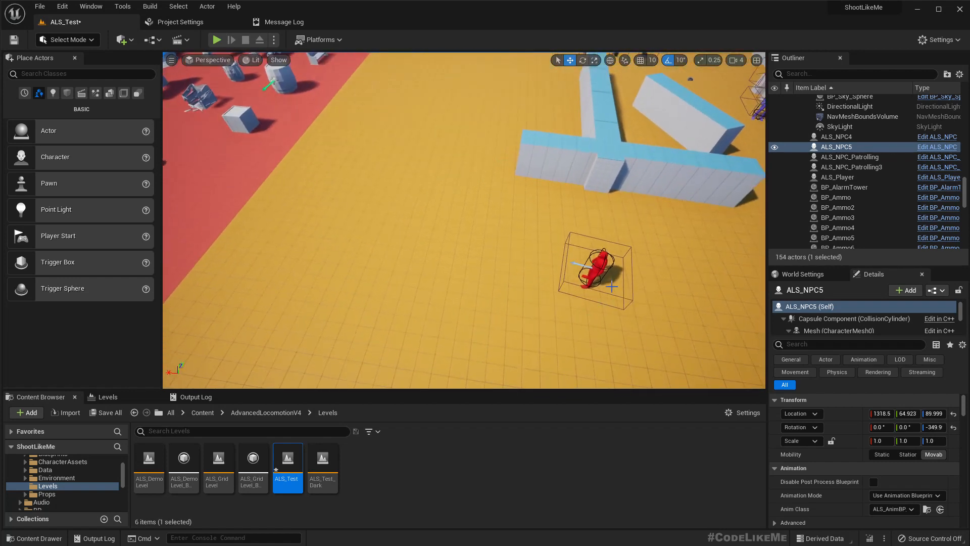
{"action": "left_click", "coordinate": [837, 136]}
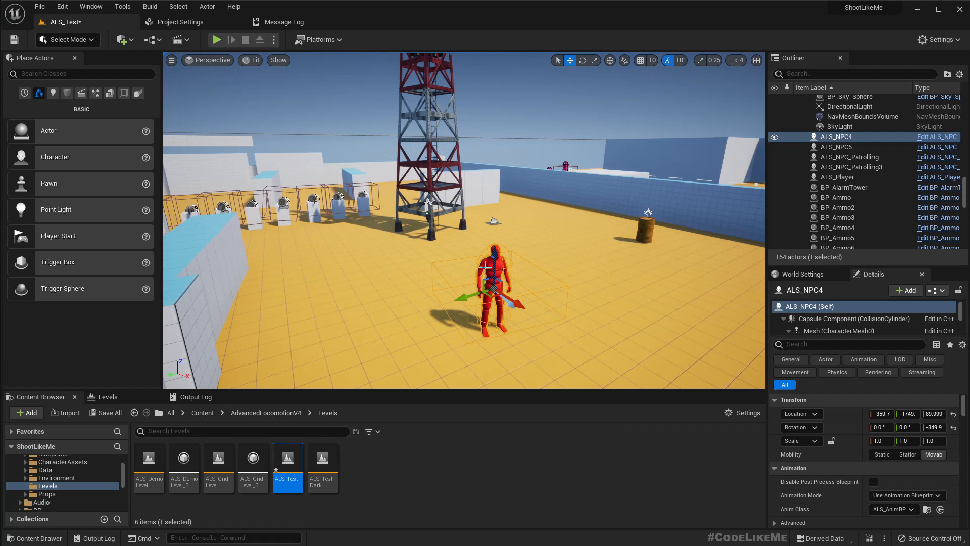
Play the level and engage the red NPC crouching behind the wall.
{"action": "scroll", "scroll_direction": "down", "scroll_amount": 3}
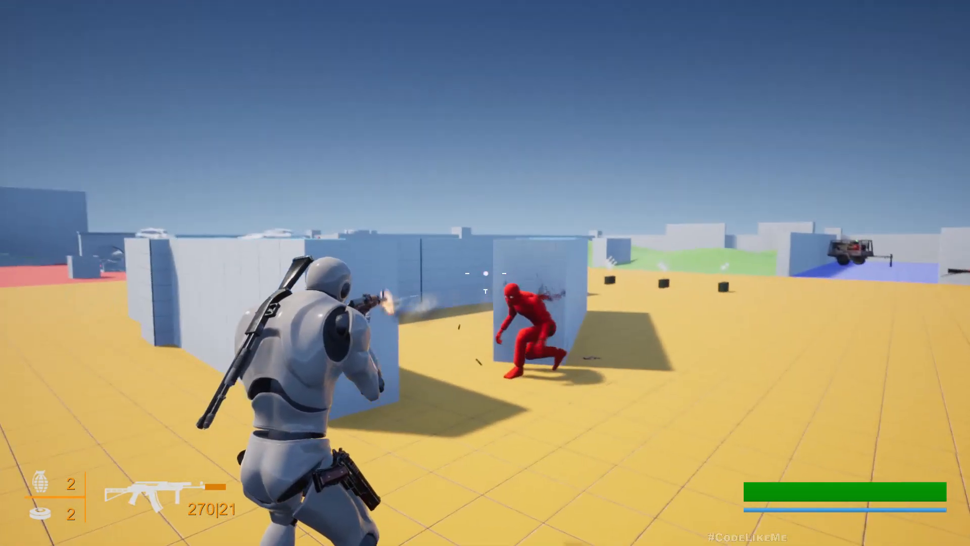
Stop the play session and review ALS_NPC4's Guns section showing aim deviation 6.0.
{"action": "left_click", "coordinate": [487, 292]}
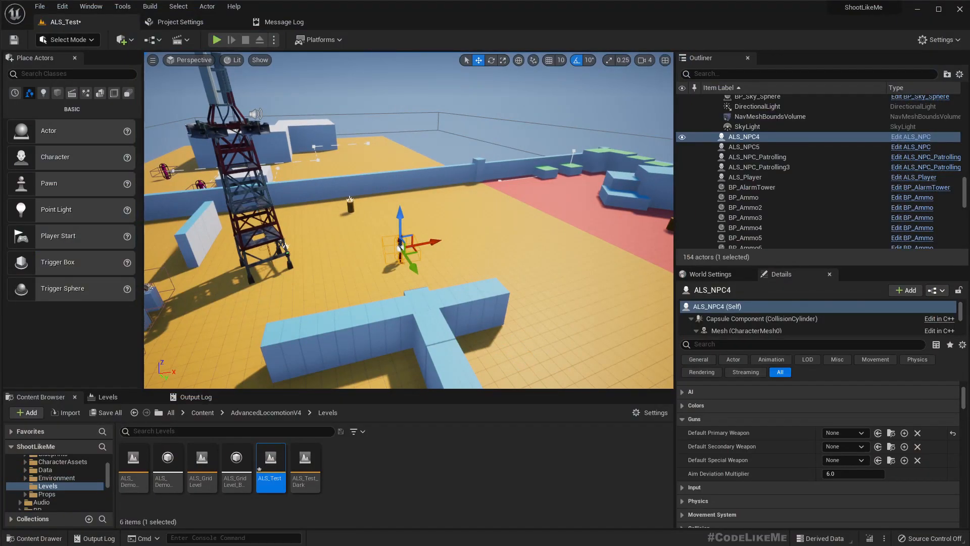
Find all references to BP_AlarmTower's Event Toggle Alarm node.
{"action": "left_click", "coordinate": [744, 197]}
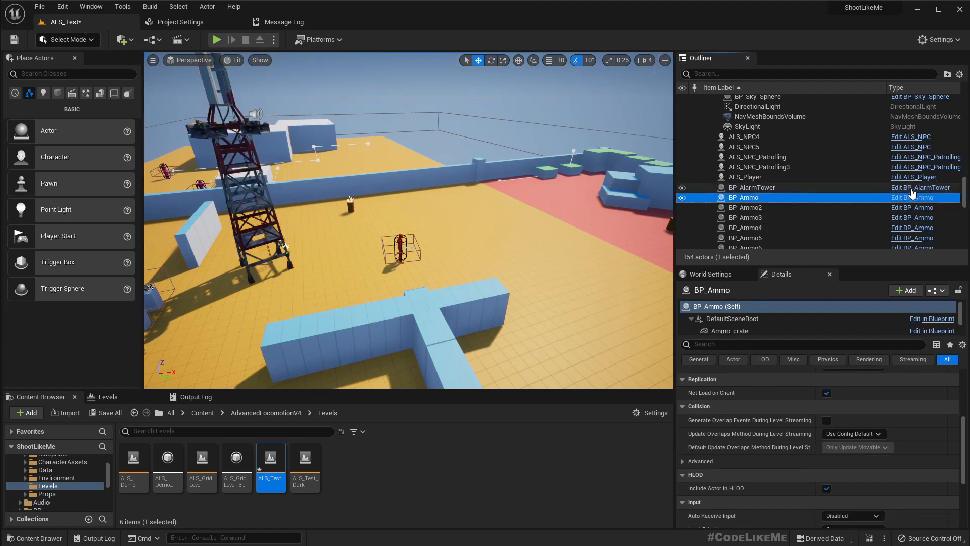
{"action": "mouse_move", "coordinate": [910, 197]}
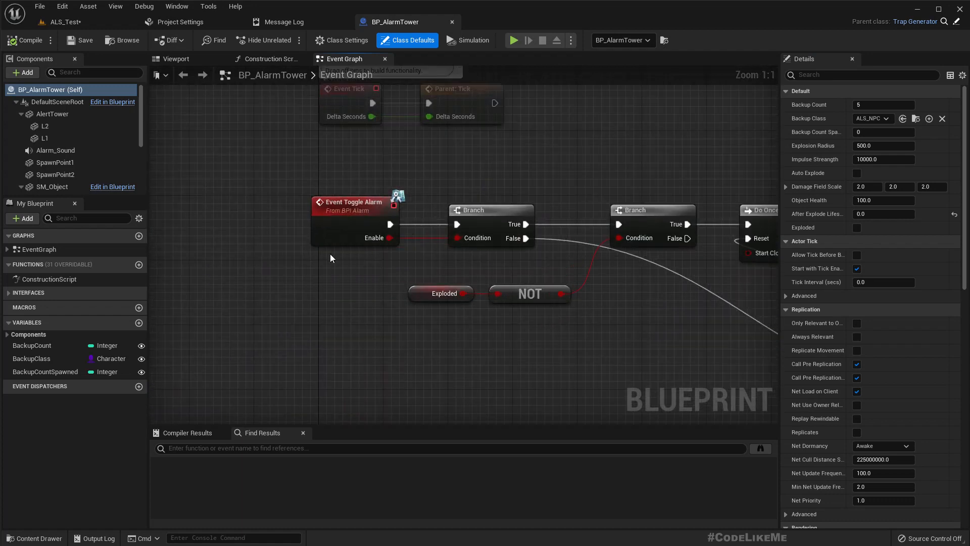
{"action": "right_click", "coordinate": [353, 201]}
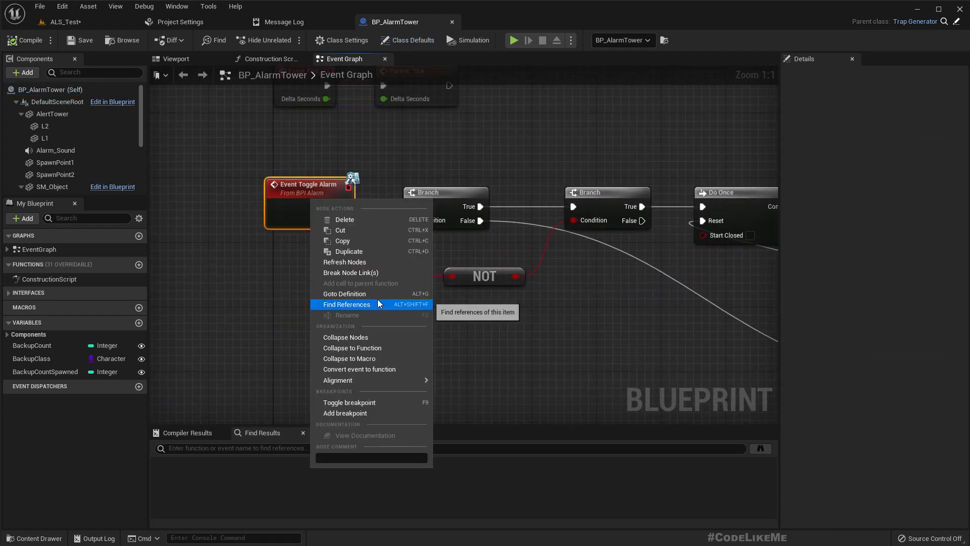
{"action": "left_click", "coordinate": [345, 304]}
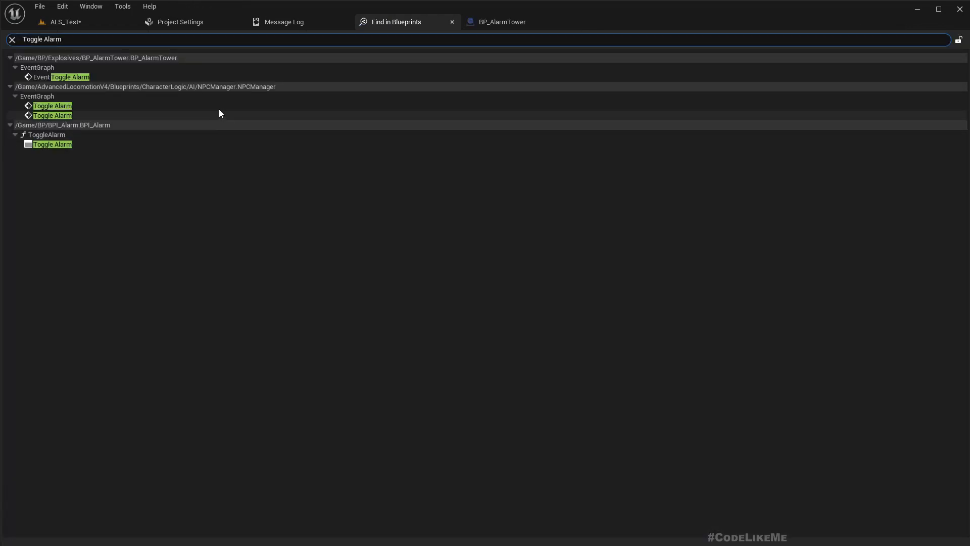
Follow the Toggle Alarm references into NPCManager's Turn on Alarm and BTTAsk_ToggleFire's Can IShoot? call.
{"action": "double_click", "coordinate": [51, 106]}
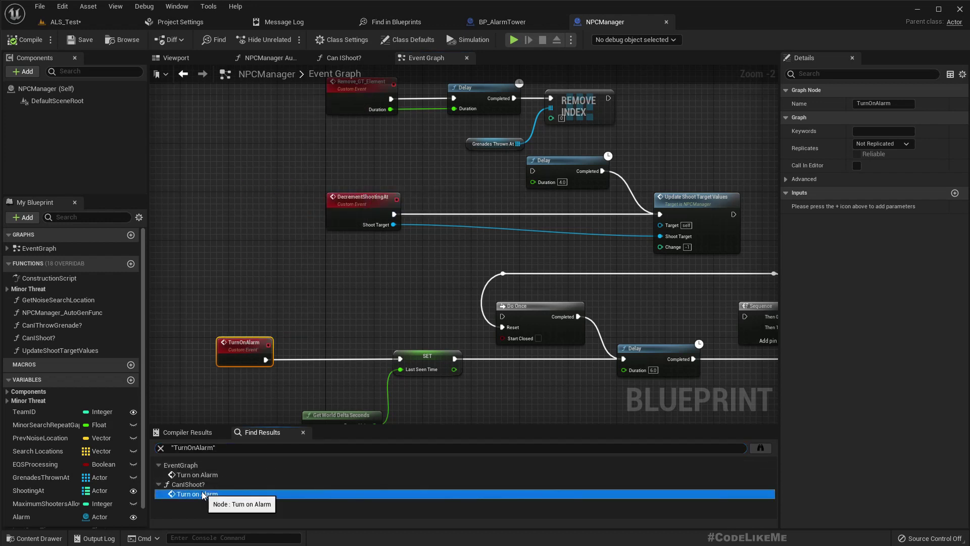
{"action": "double_click", "coordinate": [196, 493]}
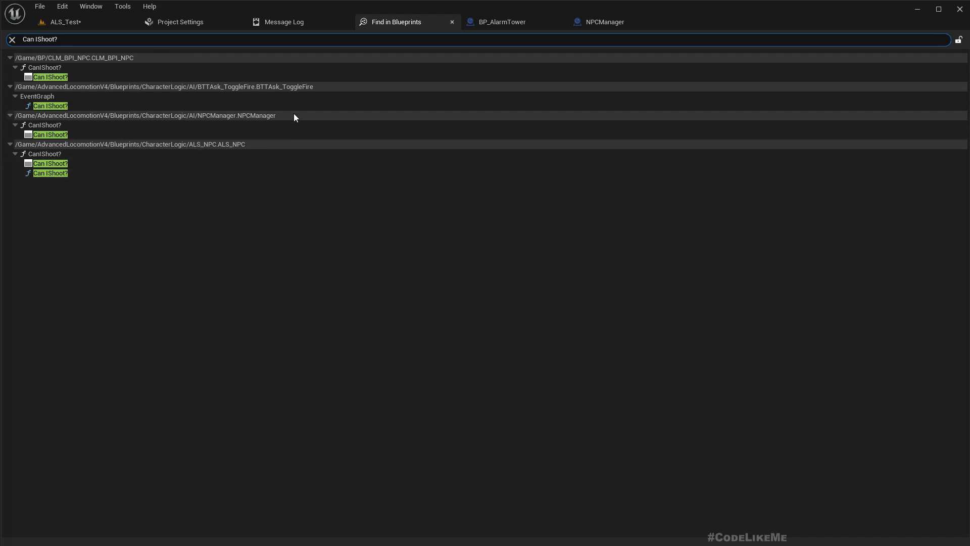
{"action": "mouse_move", "coordinate": [173, 103]}
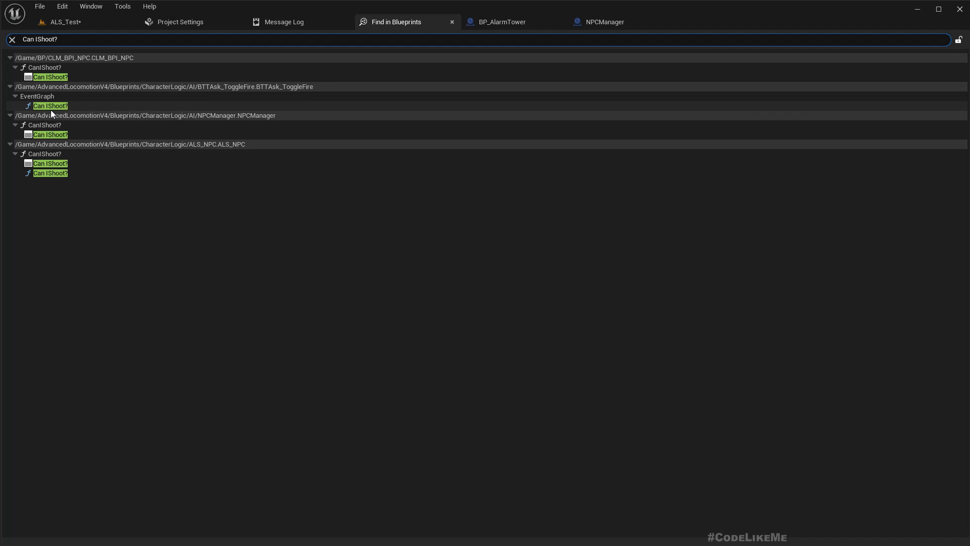
{"action": "double_click", "coordinate": [51, 106]}
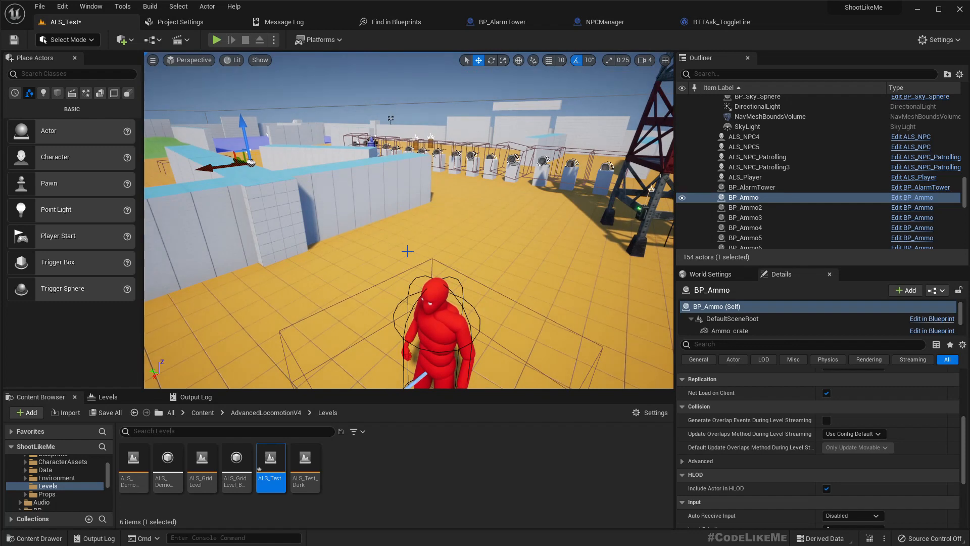
Set ALS_NPC4's Default Primary Weapon to gun_AK and start playing the level.
{"action": "left_click", "coordinate": [744, 136]}
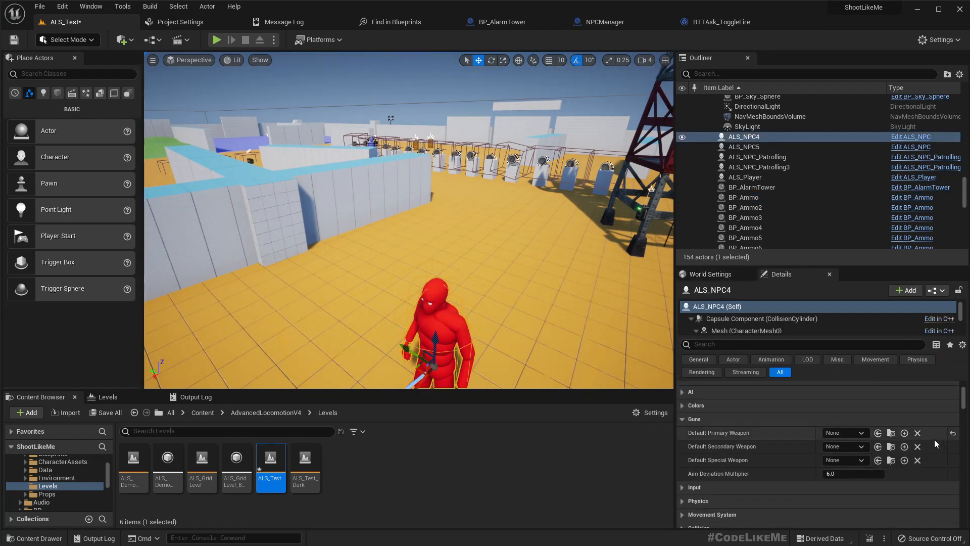
{"action": "left_click", "coordinate": [846, 447]}
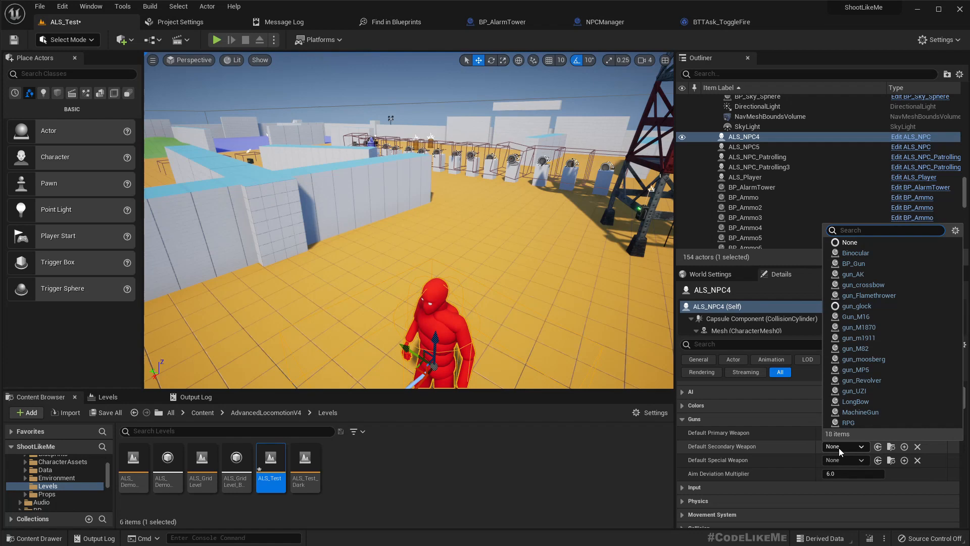
{"action": "mouse_move", "coordinate": [869, 295]}
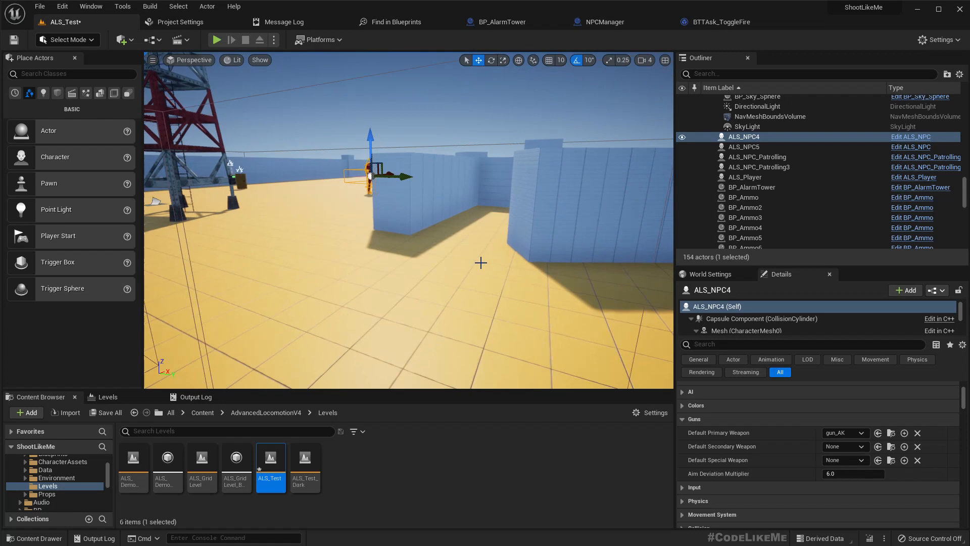
{"action": "left_click", "coordinate": [219, 39]}
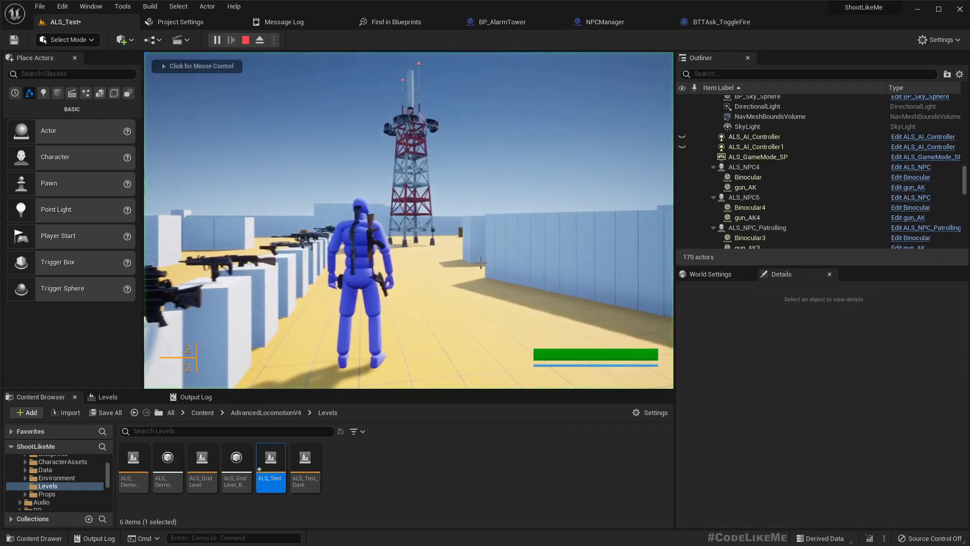
Take mouse control in the running game and fight the armed NPC near the alarm tower.
{"action": "left_click", "coordinate": [408, 222]}
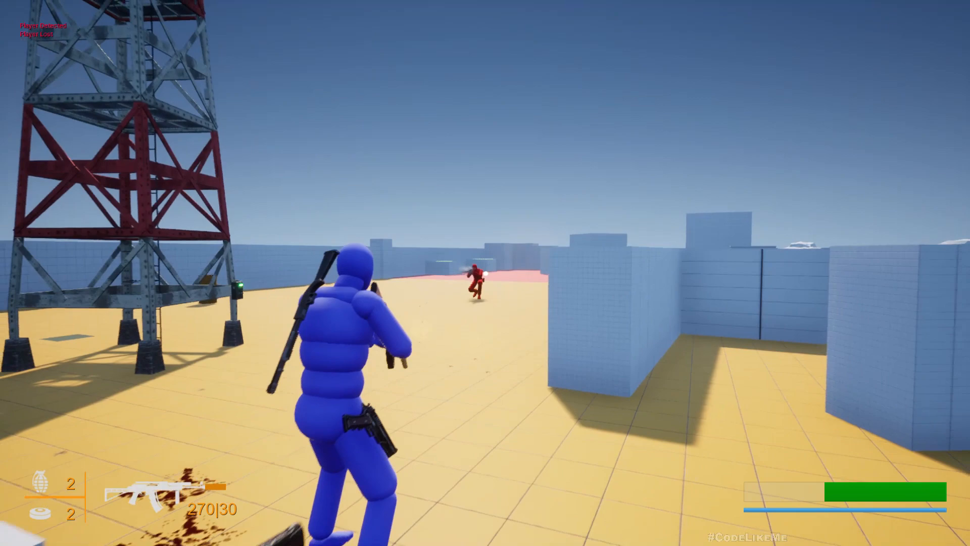
{"action": "left_click", "coordinate": [484, 295]}
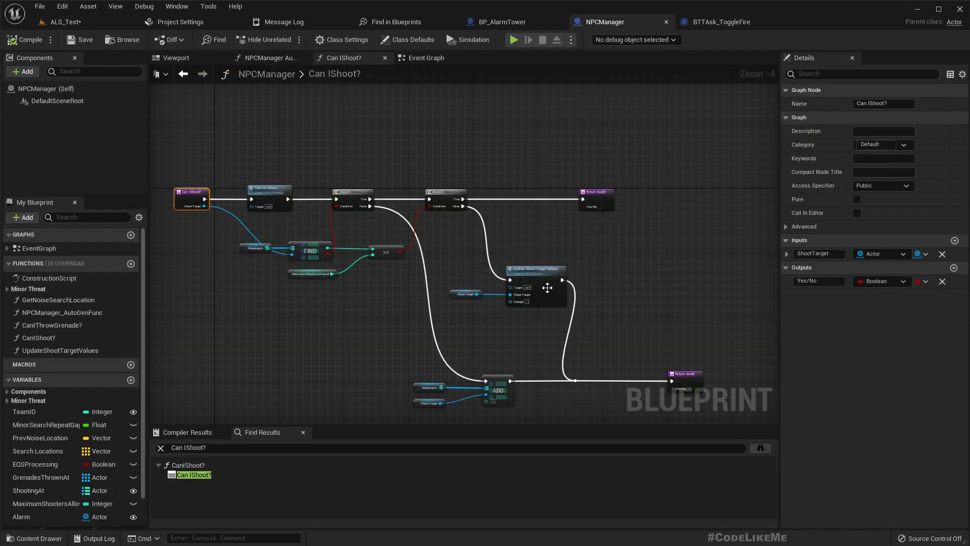
Jump from Can IShoot?'s Turn on Alarm node to its custom event in NPCManager's Event Graph.
{"action": "scroll", "scroll_direction": "down", "scroll_amount": 3}
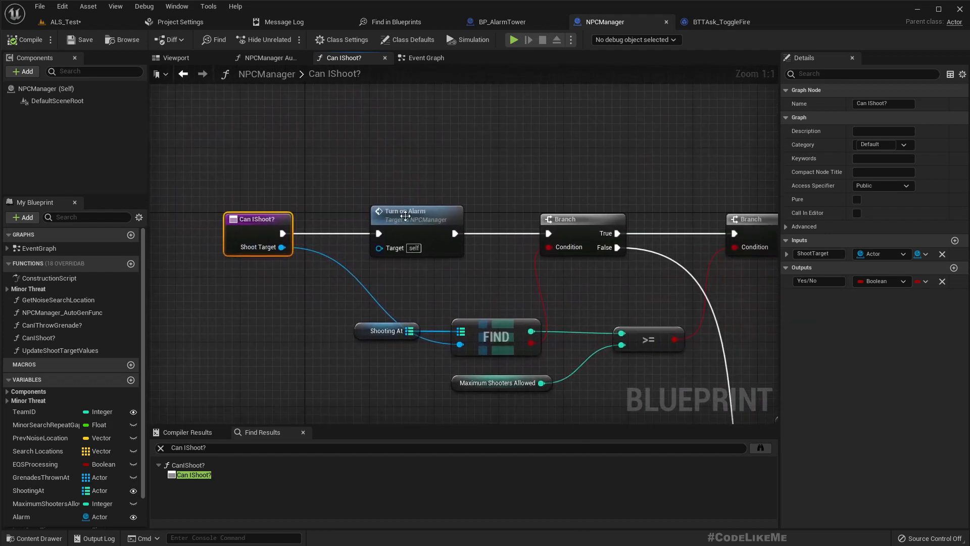
{"action": "left_click", "coordinate": [427, 58]}
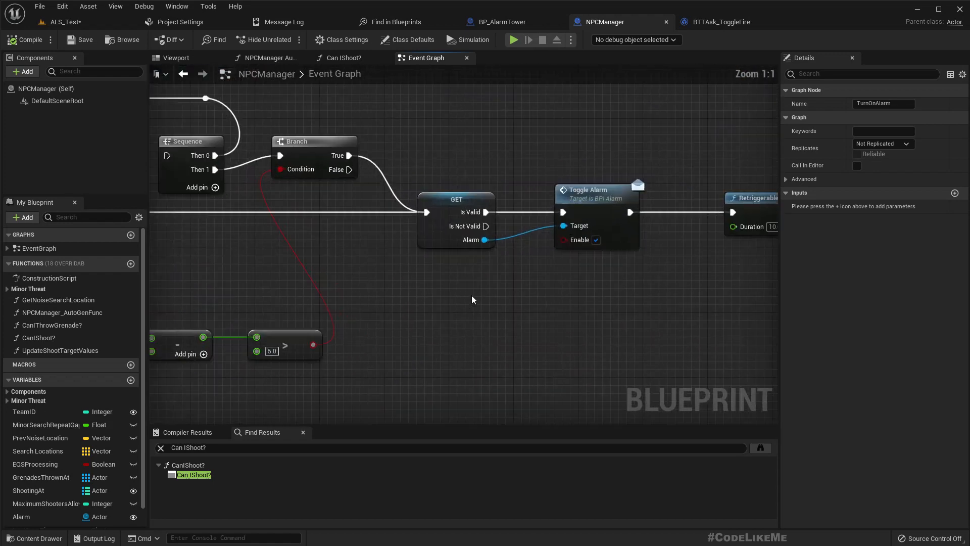
{"action": "scroll", "scroll_direction": "down", "scroll_amount": 3}
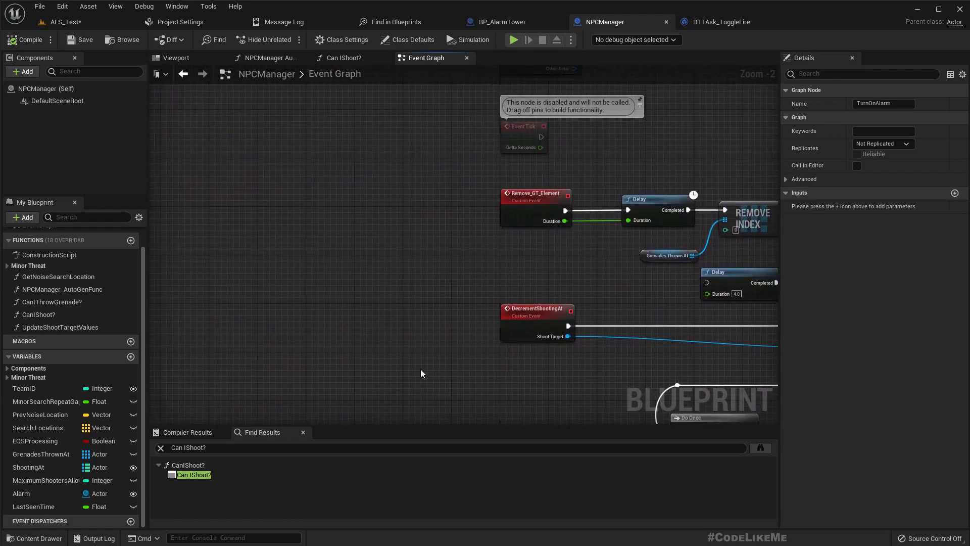
Scroll the Event Graph to bring the TurnOnAlarm custom event into view.
{"action": "scroll", "scroll_direction": "down", "scroll_amount": 3}
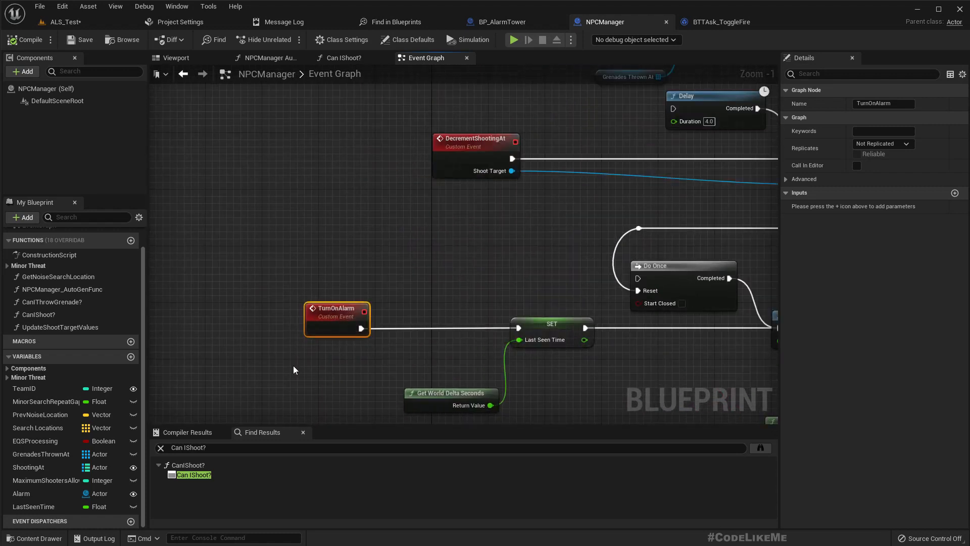
{"action": "mouse_move", "coordinate": [303, 383]}
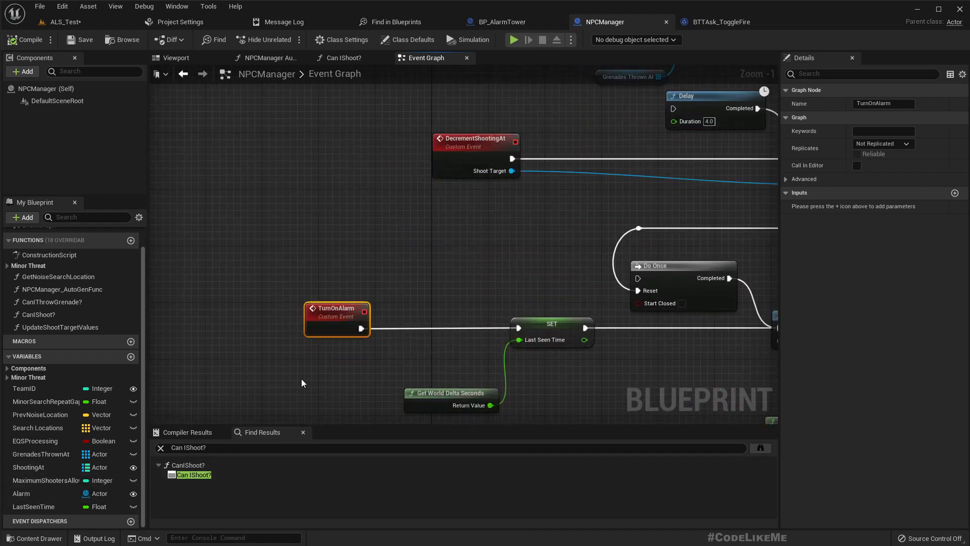
{"action": "mouse_move", "coordinate": [954, 192]}
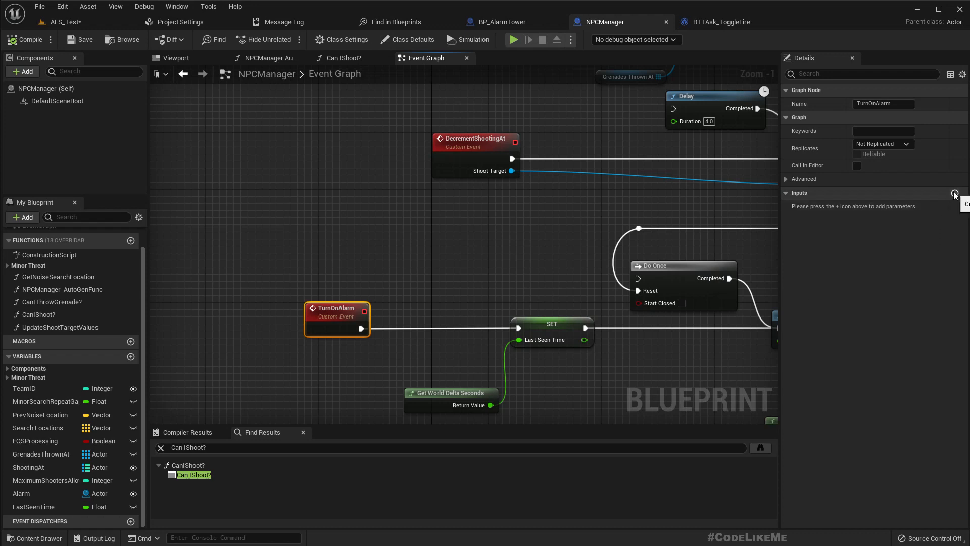
Add a Pawn input named DetectedEnemy to the TurnOnAlarm event.
{"action": "left_click", "coordinate": [954, 193]}
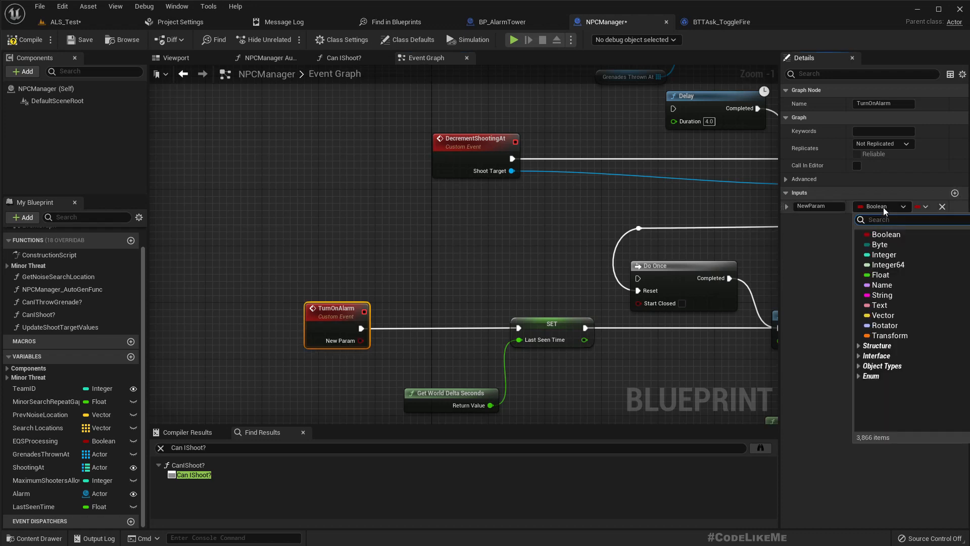
{"action": "type", "text": "pawn"}
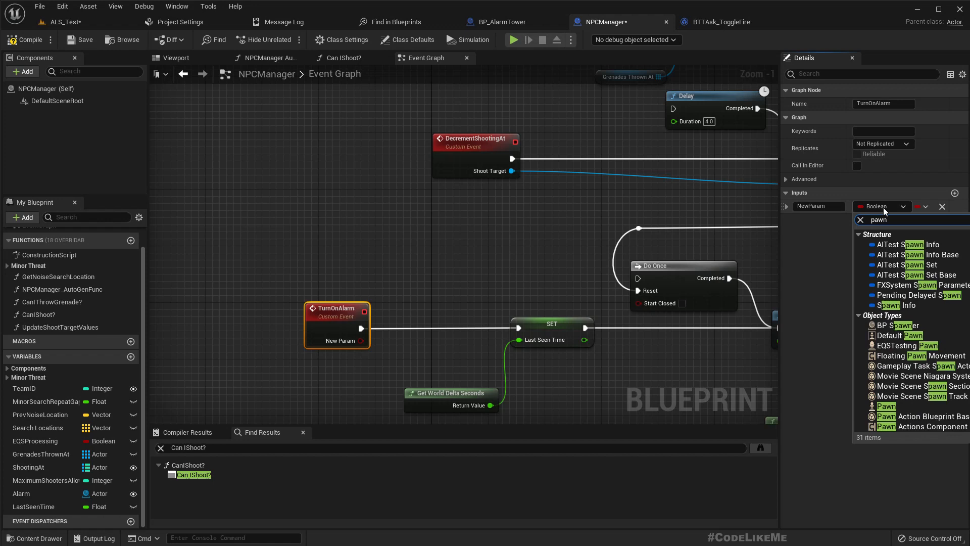
{"action": "mouse_move", "coordinate": [869, 517]}
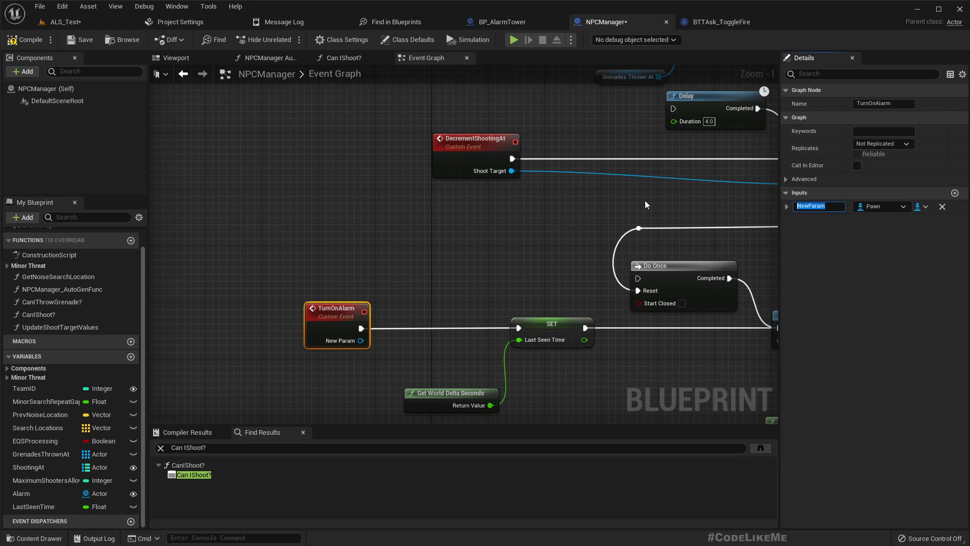
{"action": "type", "text": "Detected"}
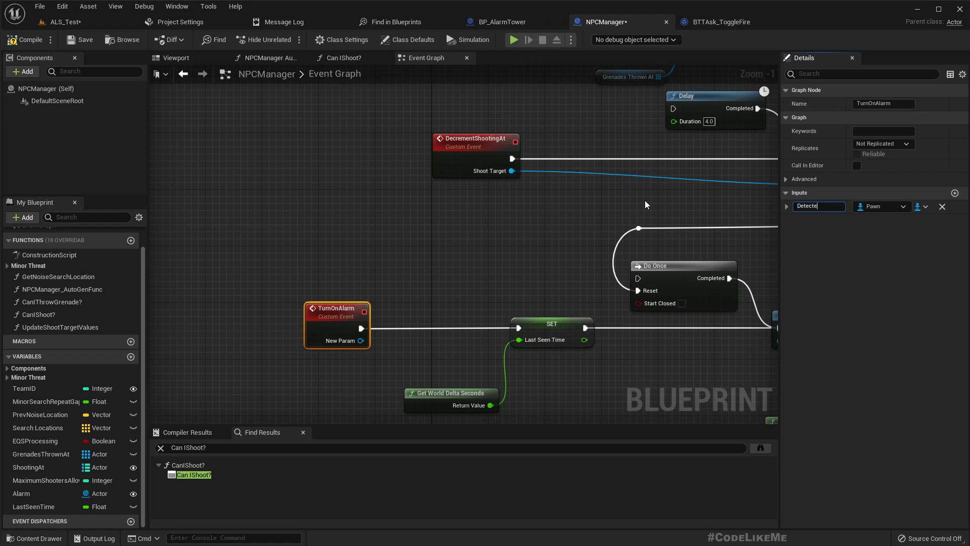
{"action": "type", "text": "DetectedEnemy"}
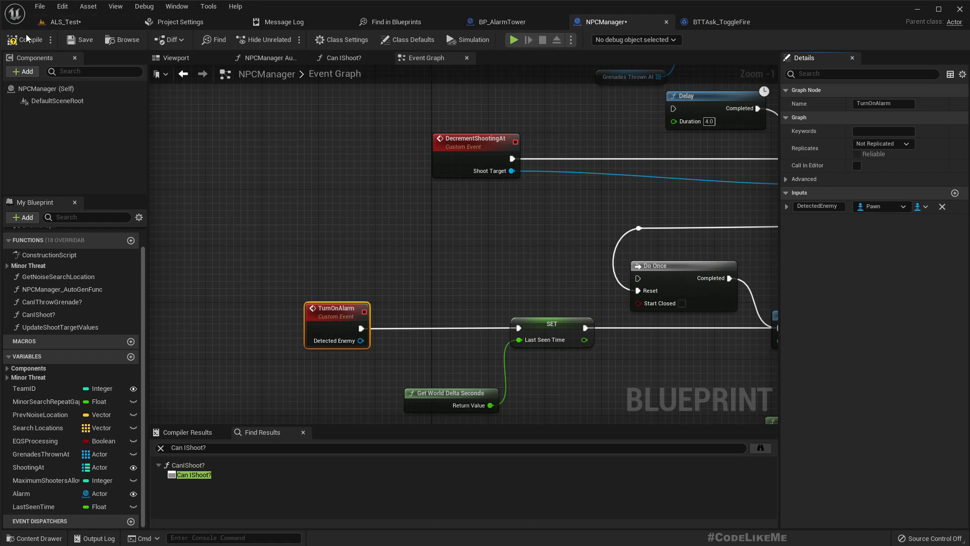
{"action": "mouse_move", "coordinate": [329, 346]}
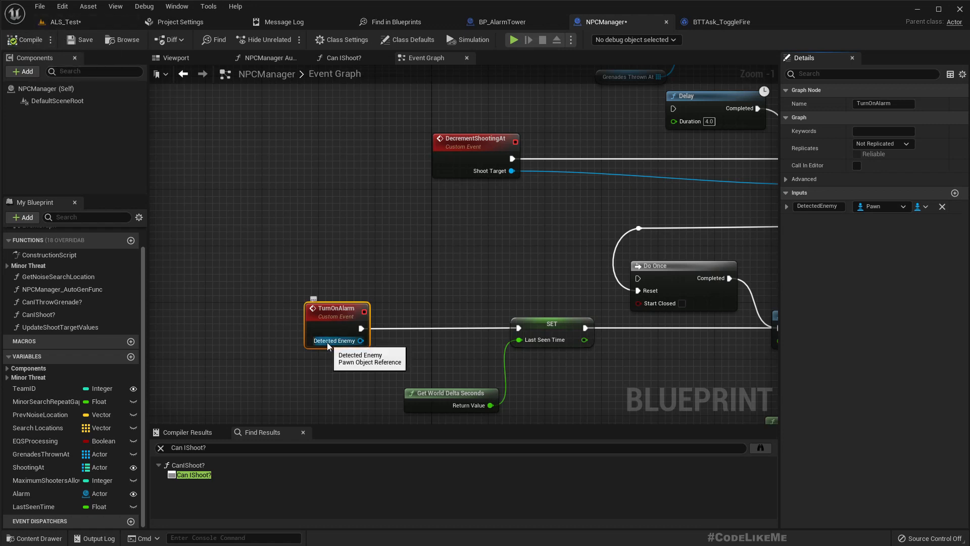
{"action": "mouse_move", "coordinate": [387, 311]}
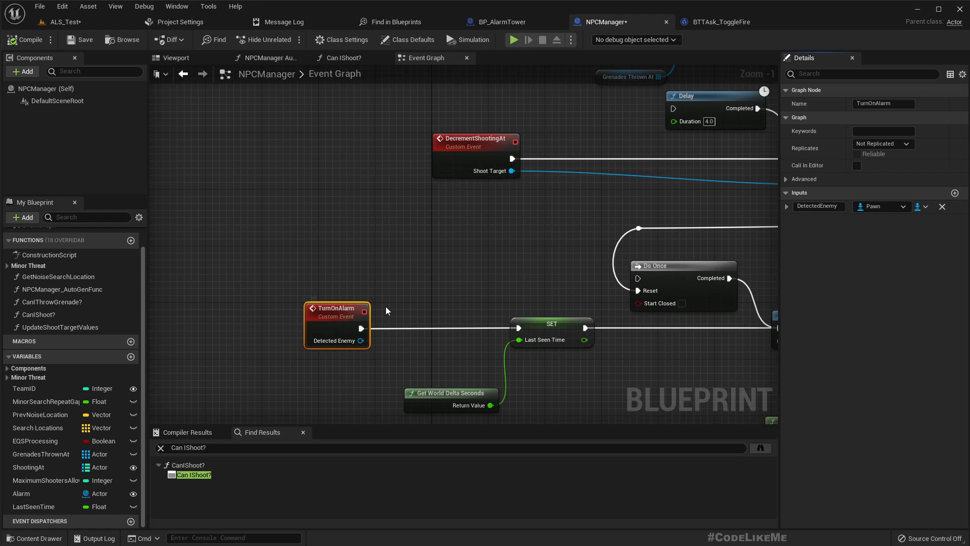
{"action": "mouse_move", "coordinate": [348, 333]}
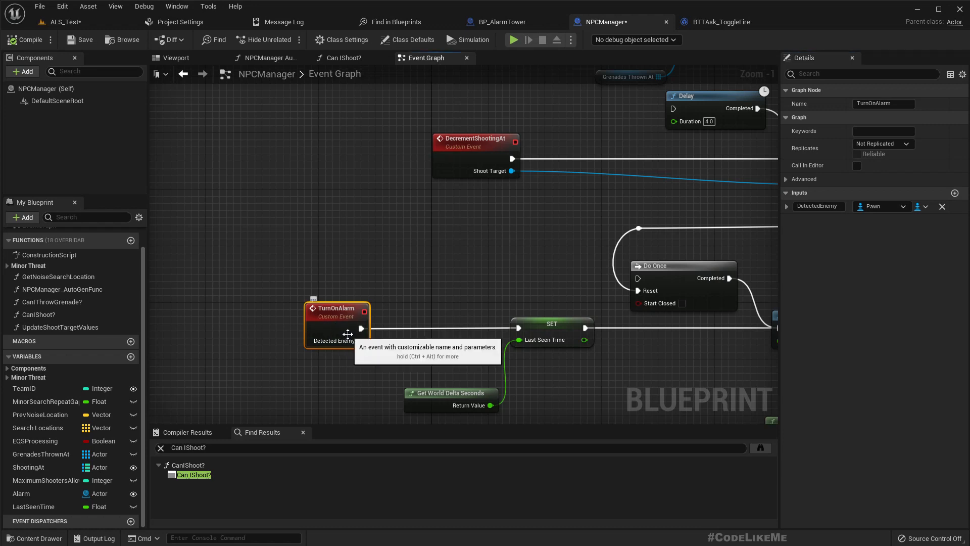
In Can IShoot?, wire Shoot Target into Turn on Alarm's Detected Enemy pin.
{"action": "scroll", "scroll_direction": "down", "scroll_amount": 3}
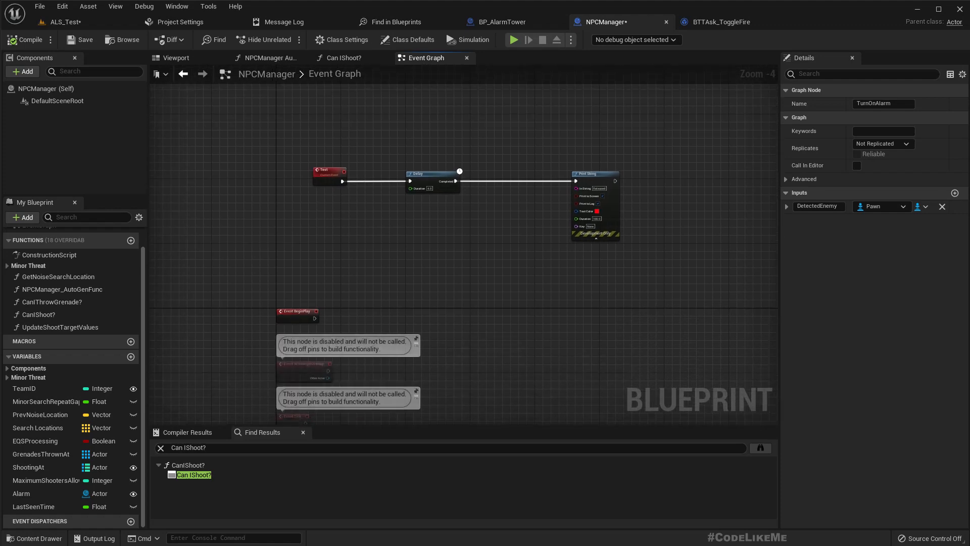
{"action": "left_click", "coordinate": [343, 58]}
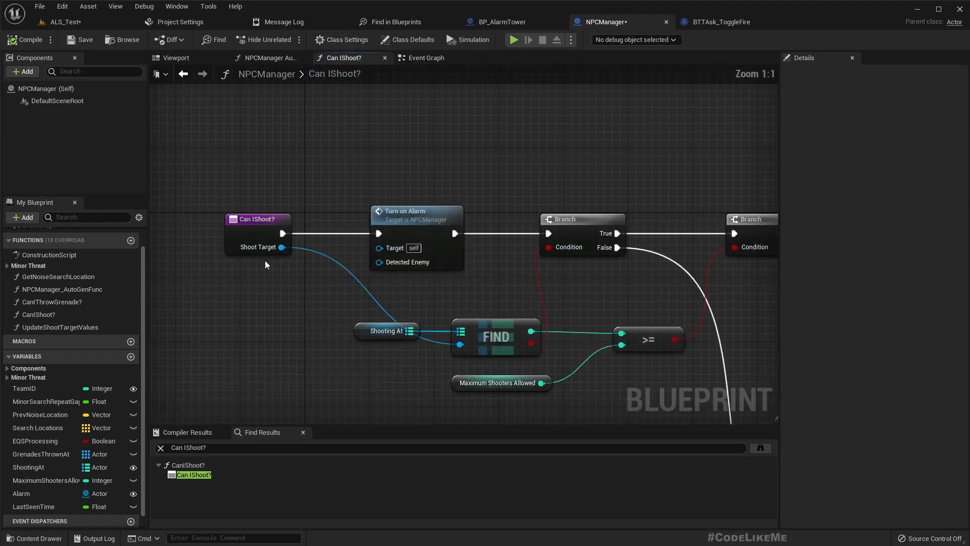
{"action": "mouse_move", "coordinate": [280, 246]}
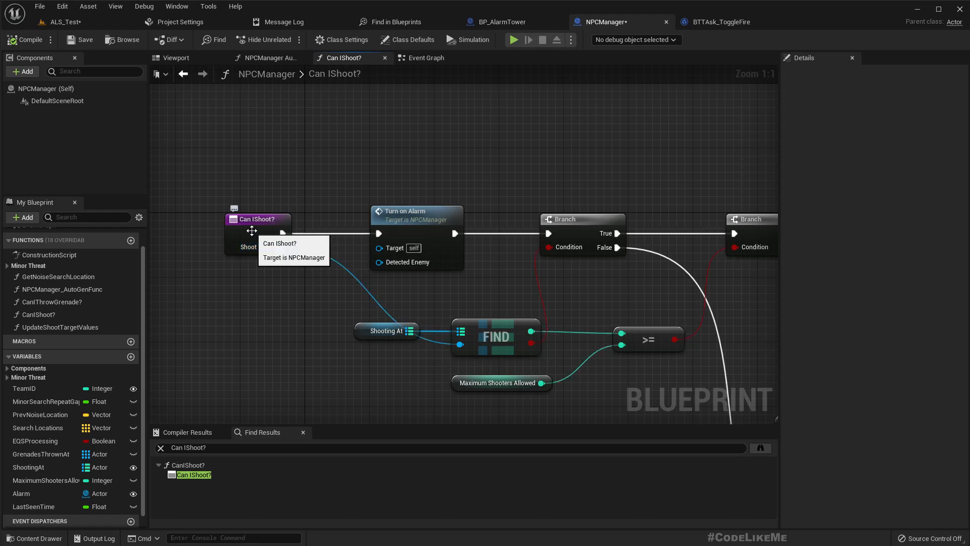
{"action": "mouse_move", "coordinate": [433, 315]}
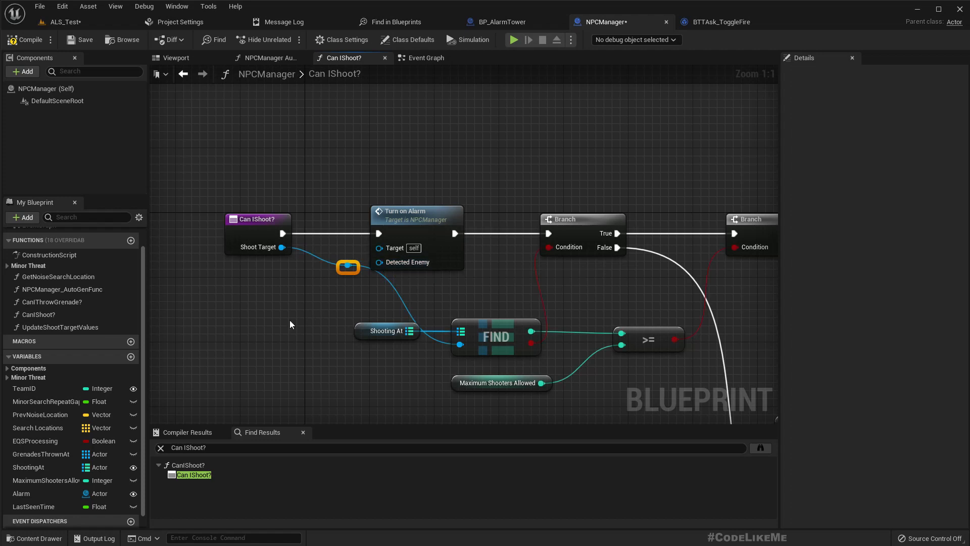
{"action": "left_click_drag", "start_coordinate": [348, 266], "coordinate": [333, 274]}
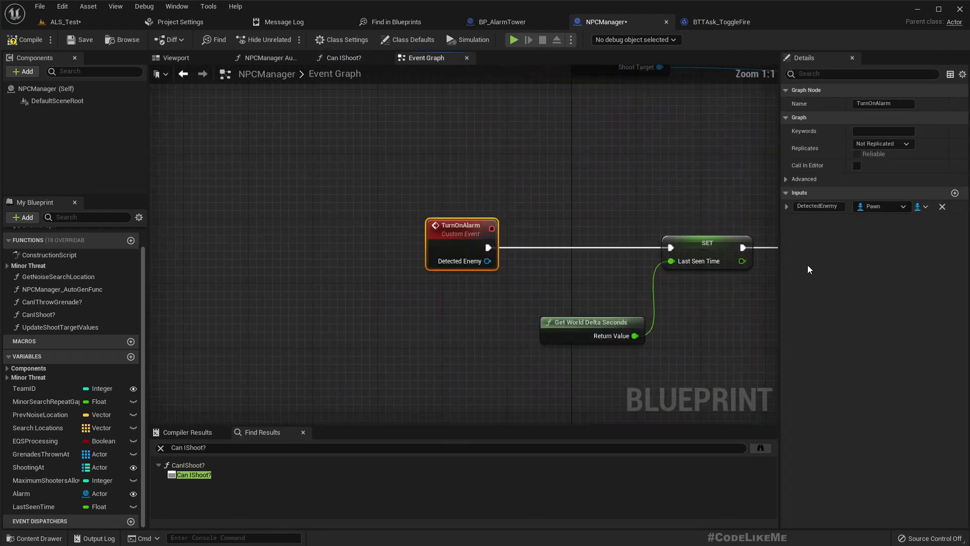
Change TurnOnAlarm's DetectedEnemy input type from Pawn to Actor and reconnect Shoot Target.
{"action": "left_click", "coordinate": [883, 206]}
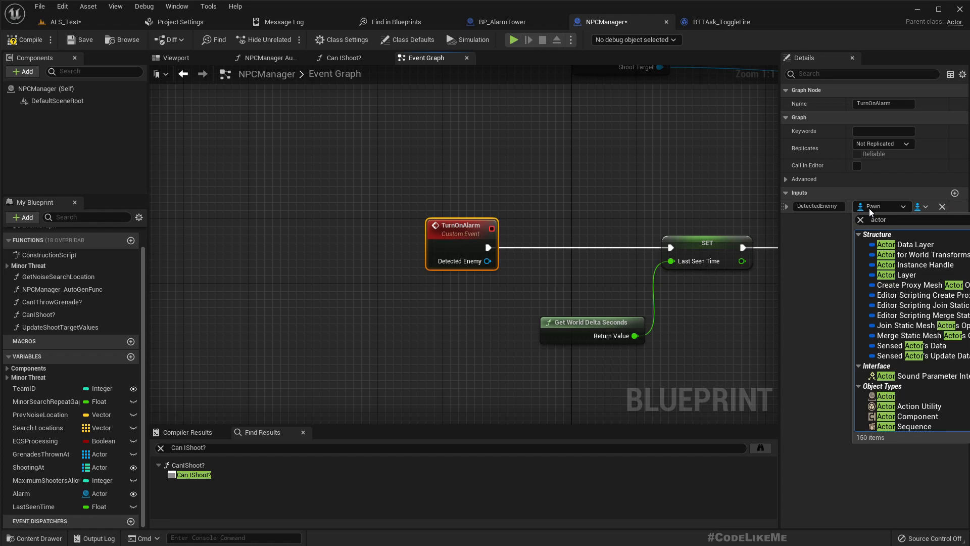
{"action": "mouse_move", "coordinate": [886, 396]}
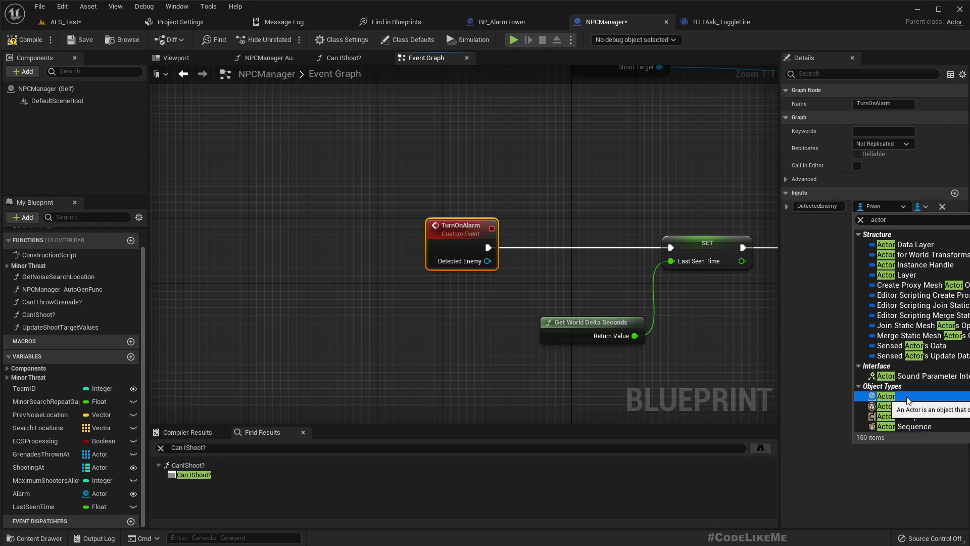
{"action": "left_click", "coordinate": [885, 396]}
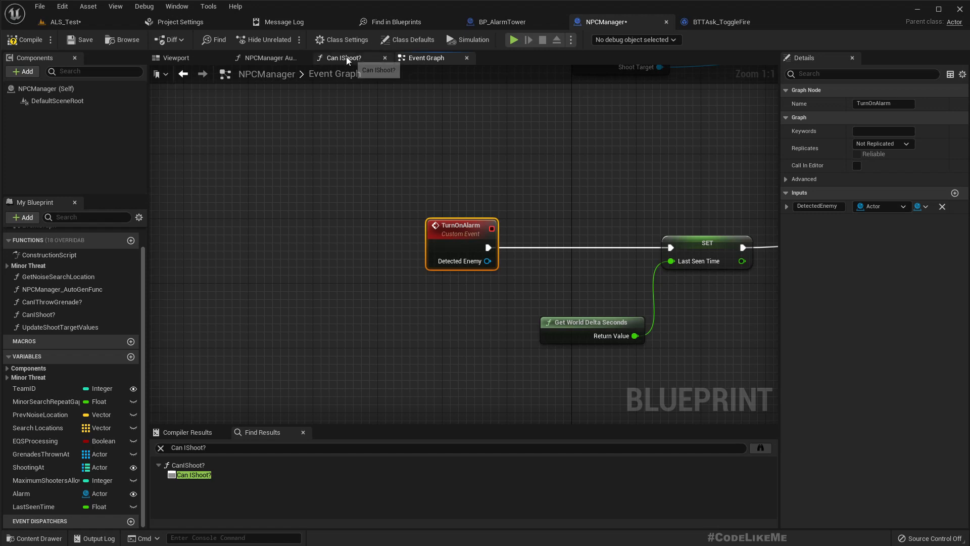
{"action": "left_click", "coordinate": [343, 57]}
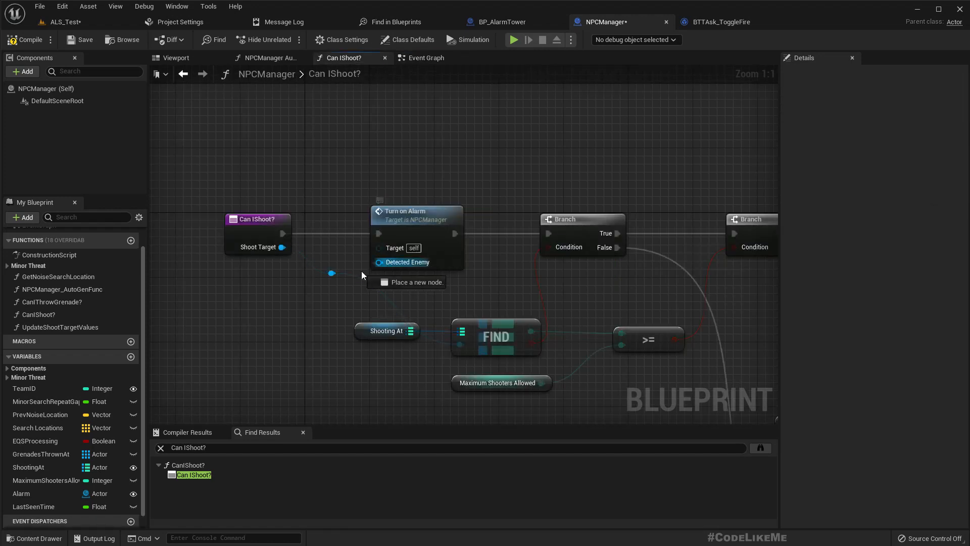
{"action": "left_click", "coordinate": [425, 58]}
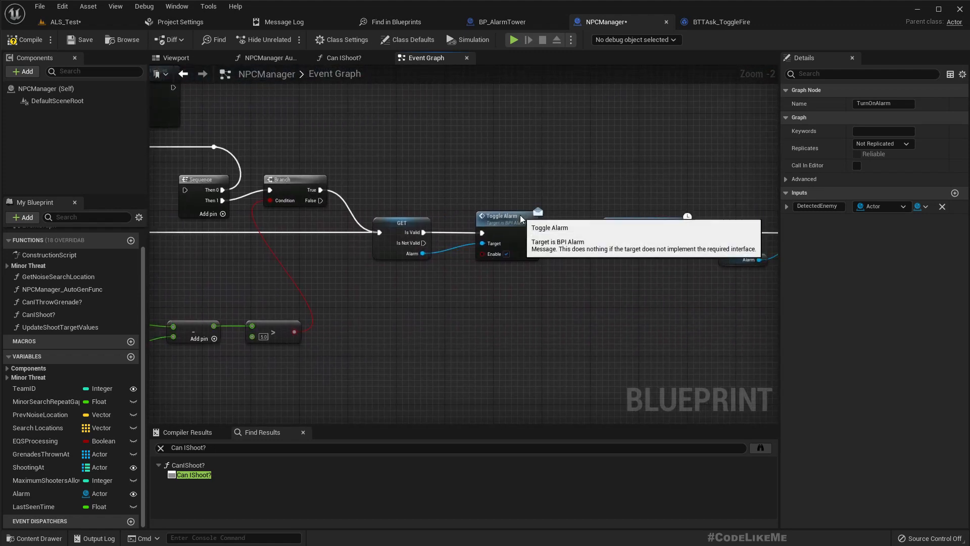
Add an Actor input named DetectedEnemy to BPI_Alarm's Toggle Alarm function and save the interface.
{"action": "left_click", "coordinate": [502, 215]}
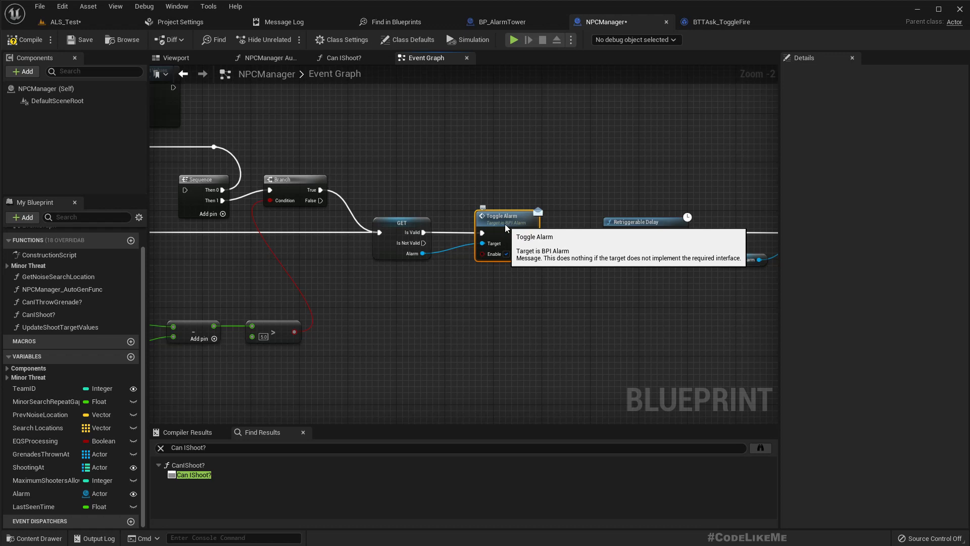
{"action": "double_click", "coordinate": [503, 216]}
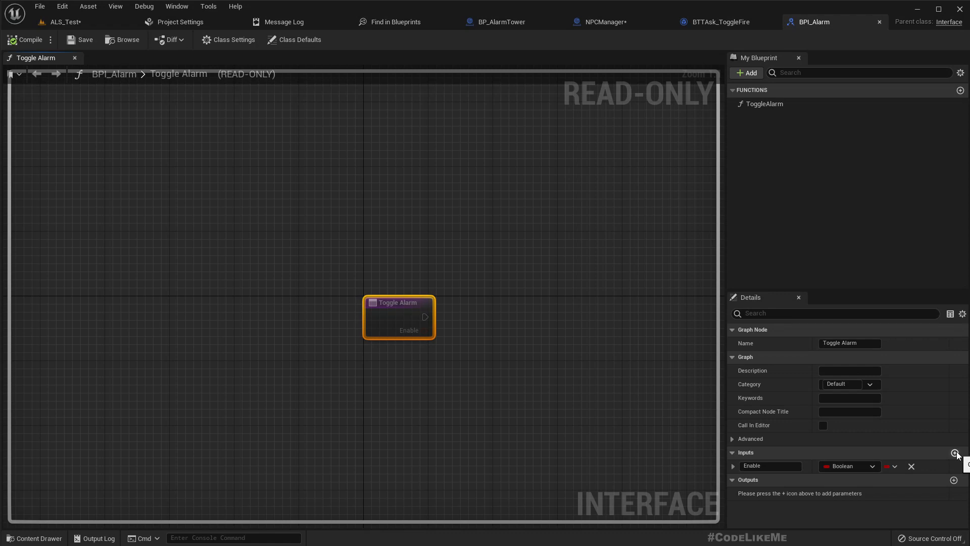
{"action": "left_click", "coordinate": [954, 452]}
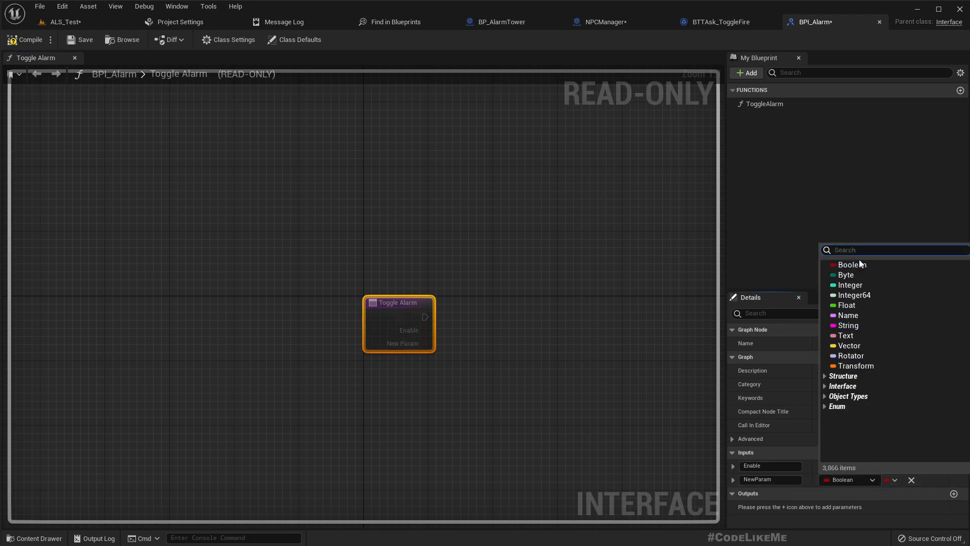
{"action": "type", "text": "actor"}
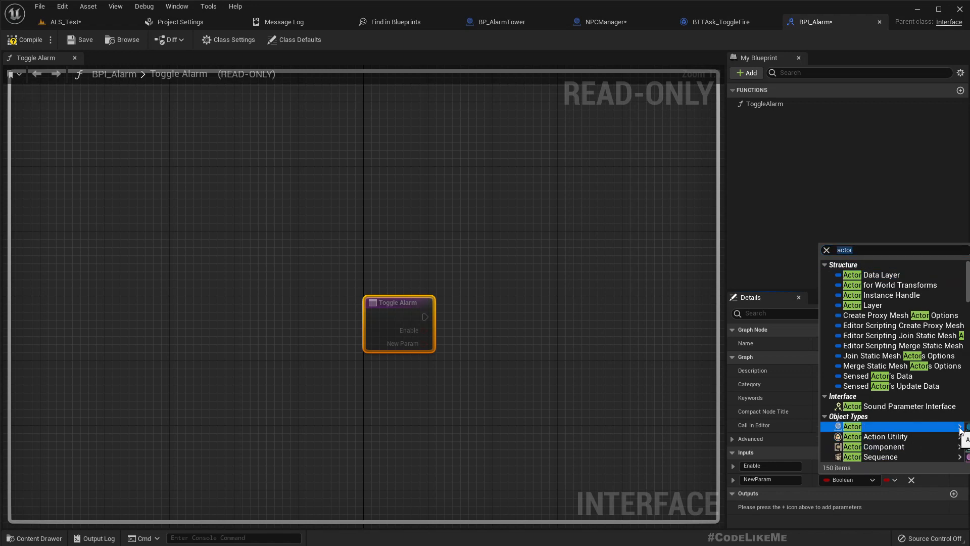
{"action": "left_click", "coordinate": [852, 427]}
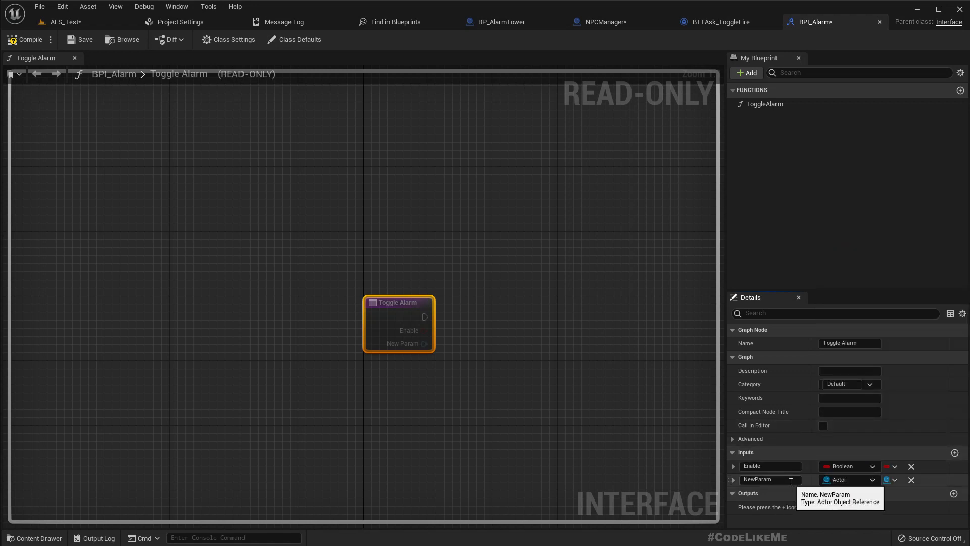
{"action": "type", "text": "DetectedEnemy"}
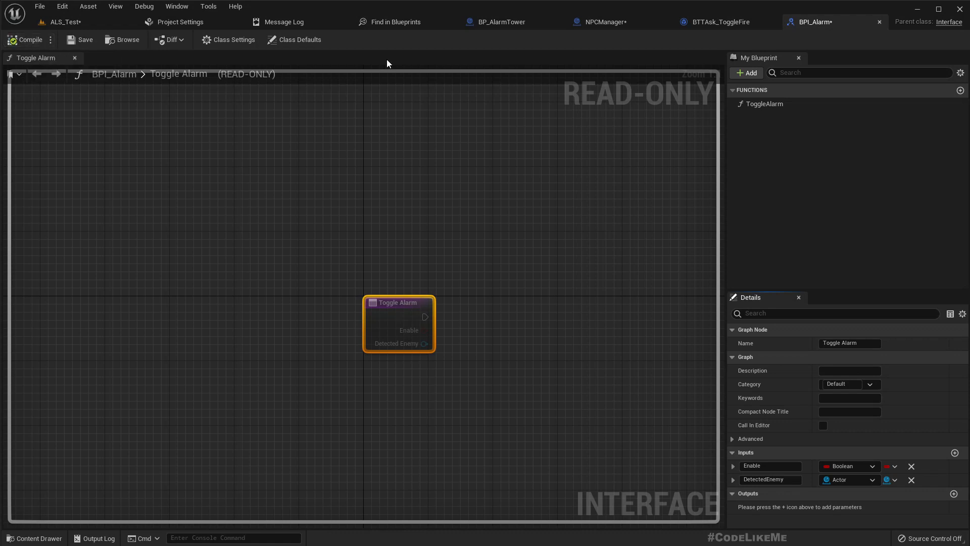
{"action": "left_click", "coordinate": [494, 22]}
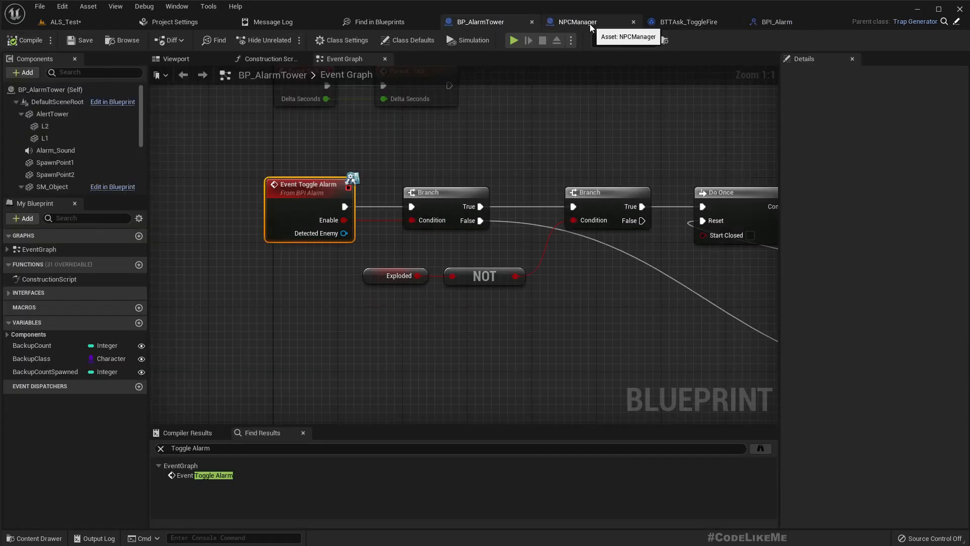
In NPCManager, promote Detected Enemy to a variable and feed its getter into Toggle Alarm.
{"action": "left_click", "coordinate": [575, 22]}
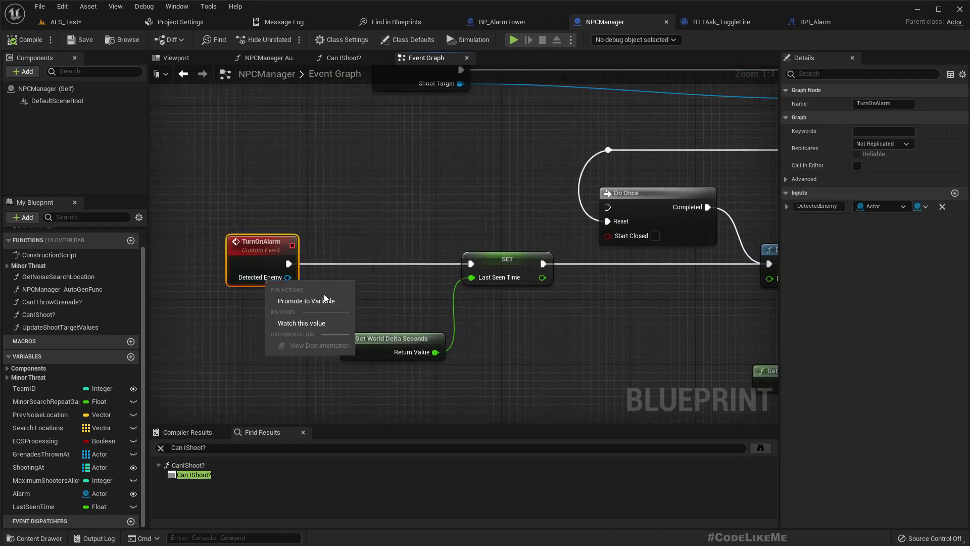
{"action": "left_click", "coordinate": [306, 301]}
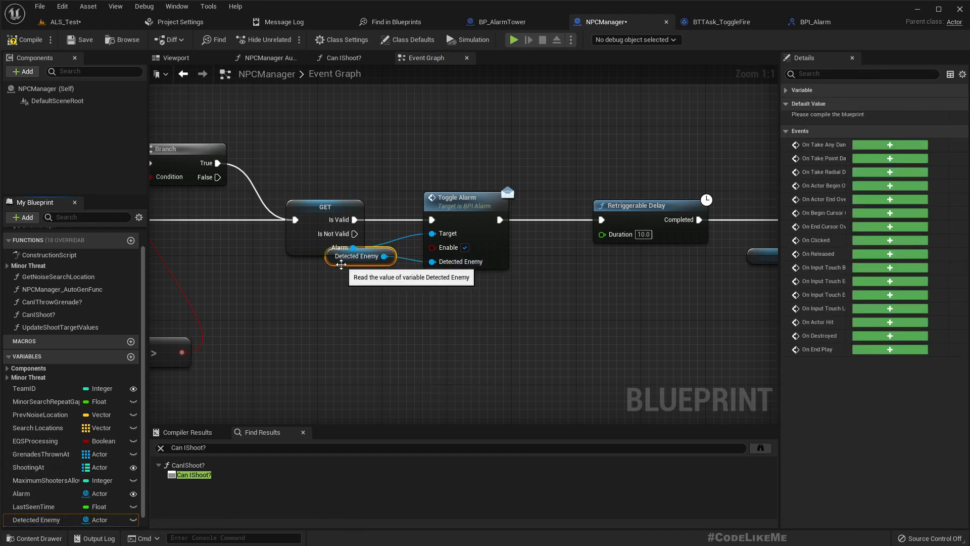
{"action": "left_click_drag", "start_coordinate": [361, 256], "coordinate": [327, 288]}
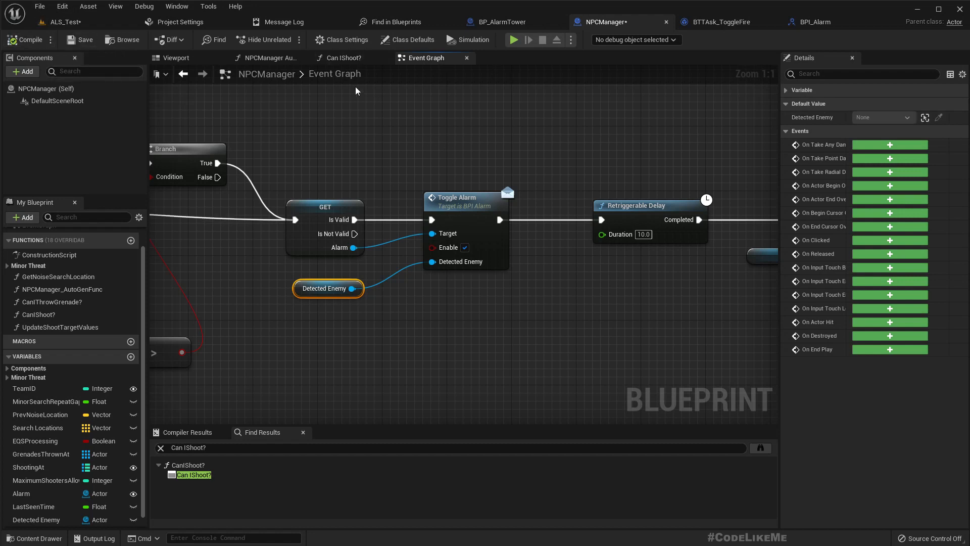
{"action": "left_click", "coordinate": [501, 23]}
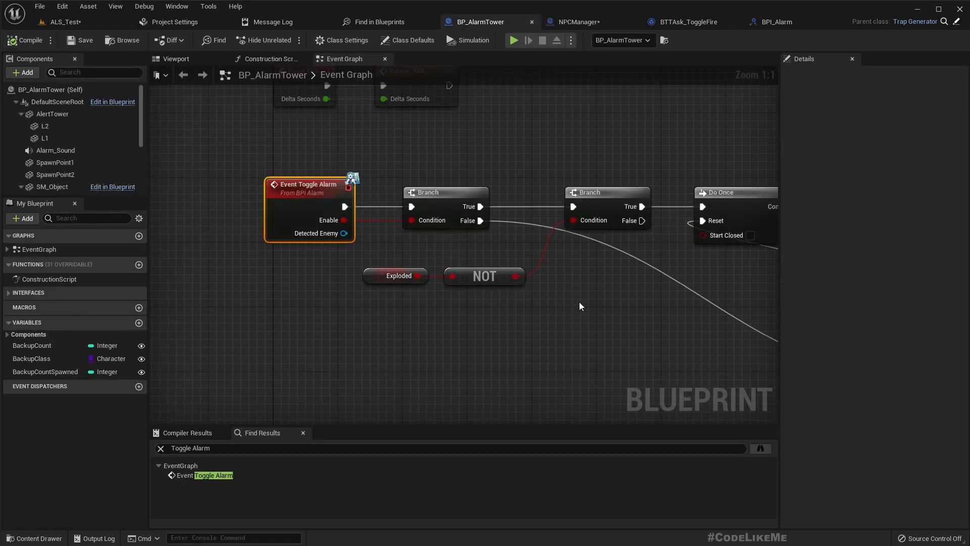
{"action": "scroll", "scroll_direction": "down", "scroll_amount": 3}
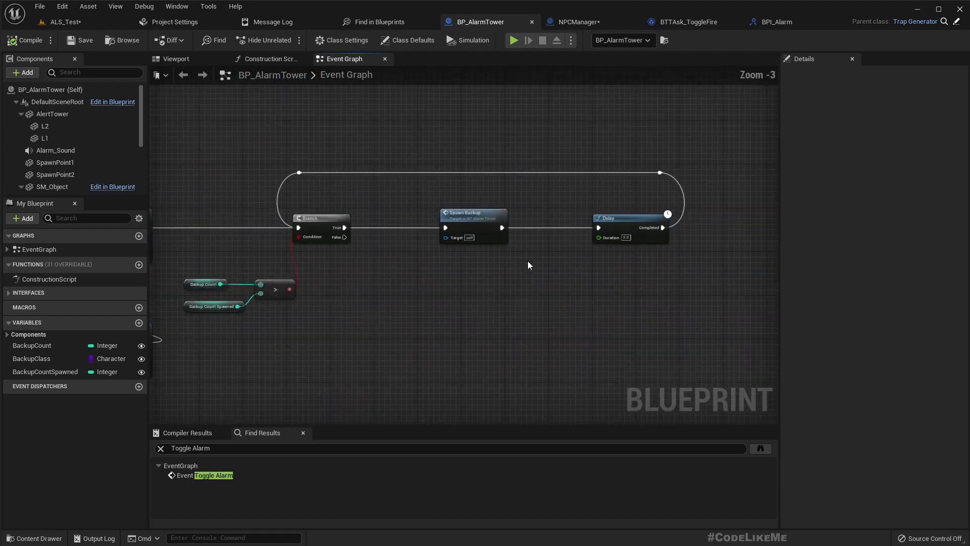
{"action": "scroll", "scroll_direction": "down", "scroll_amount": 3}
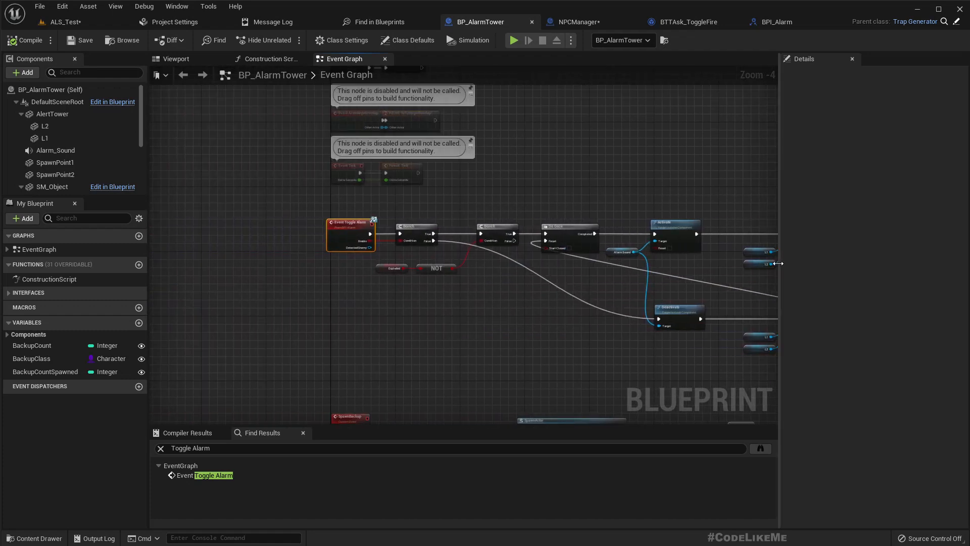
{"action": "scroll", "scroll_direction": "down", "scroll_amount": 3}
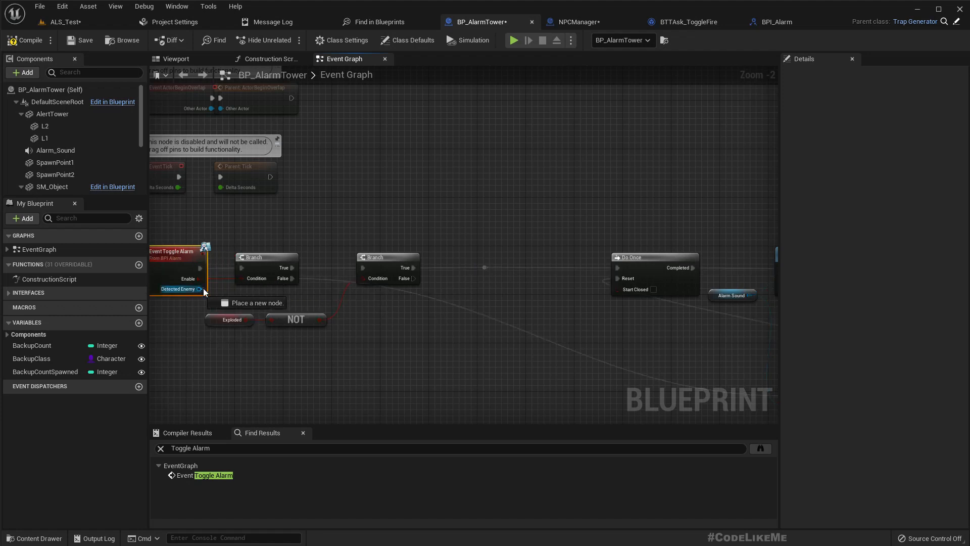
Add reroute nodes on the wires and collapse them into a Make Alert Noise graph.
{"action": "type", "text": "rero"}
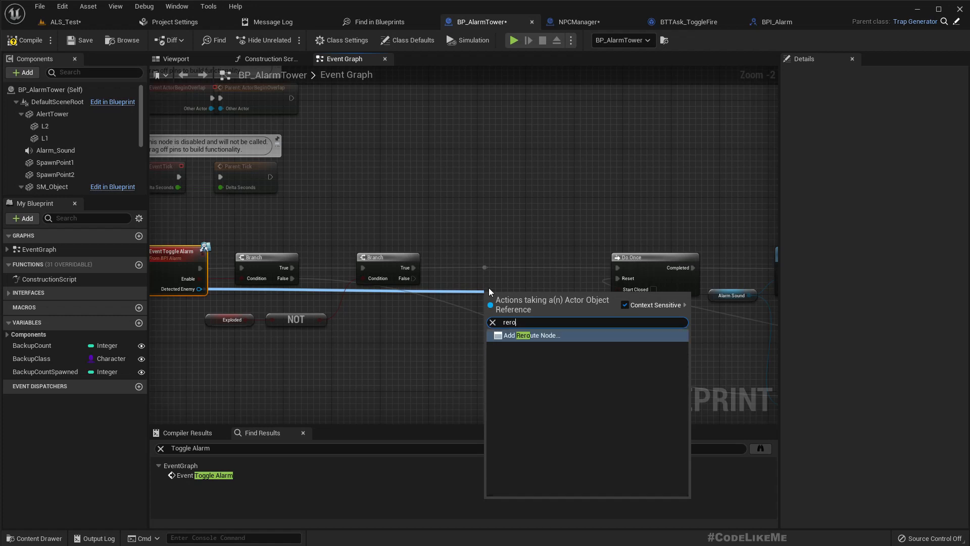
{"action": "left_click", "coordinate": [521, 334]}
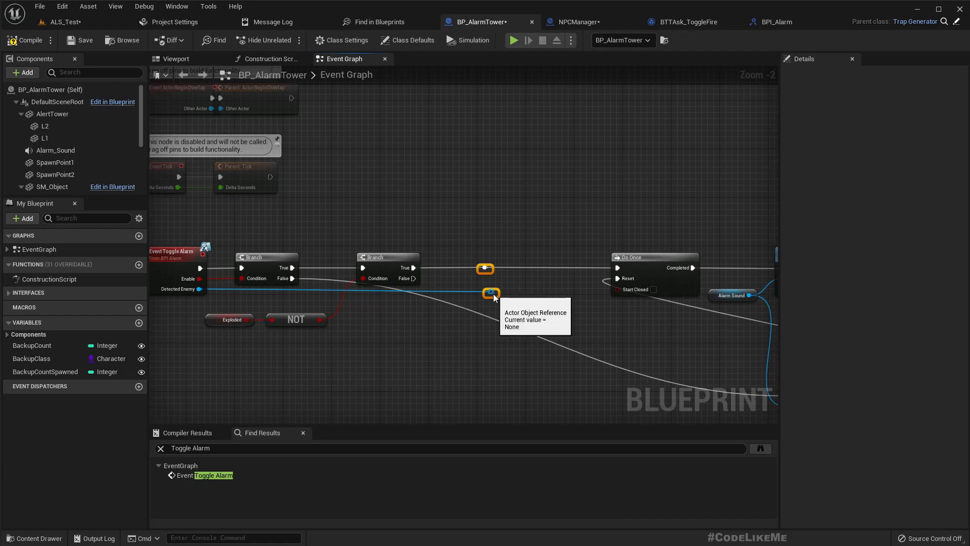
{"action": "right_click", "coordinate": [491, 293]}
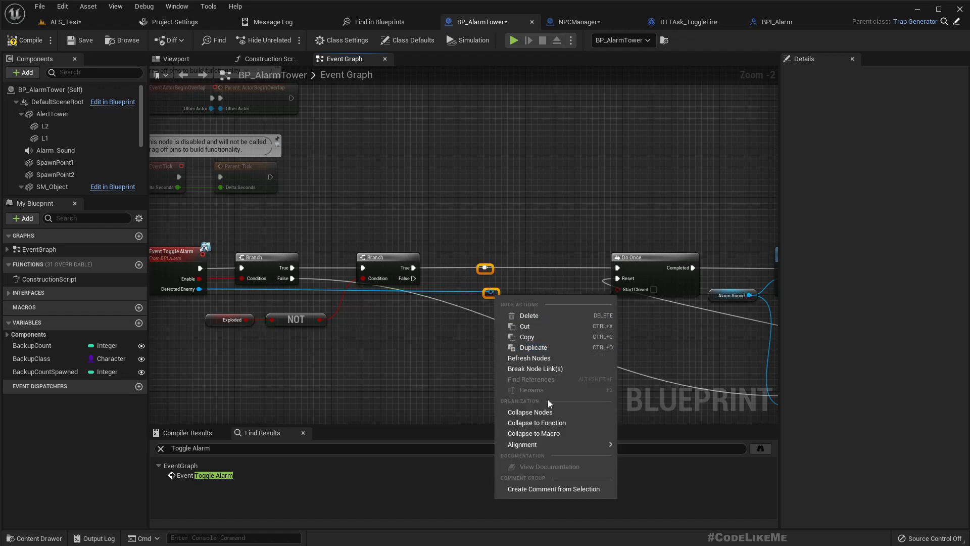
{"action": "left_click", "coordinate": [529, 413]}
{"action": "type", "text": "Make Alert Noise"}
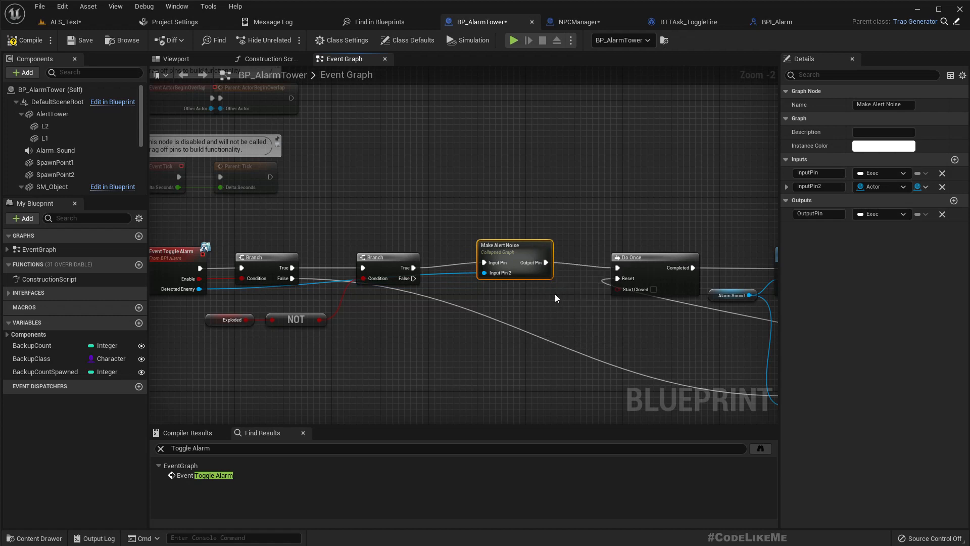
{"action": "mouse_move", "coordinate": [545, 269]}
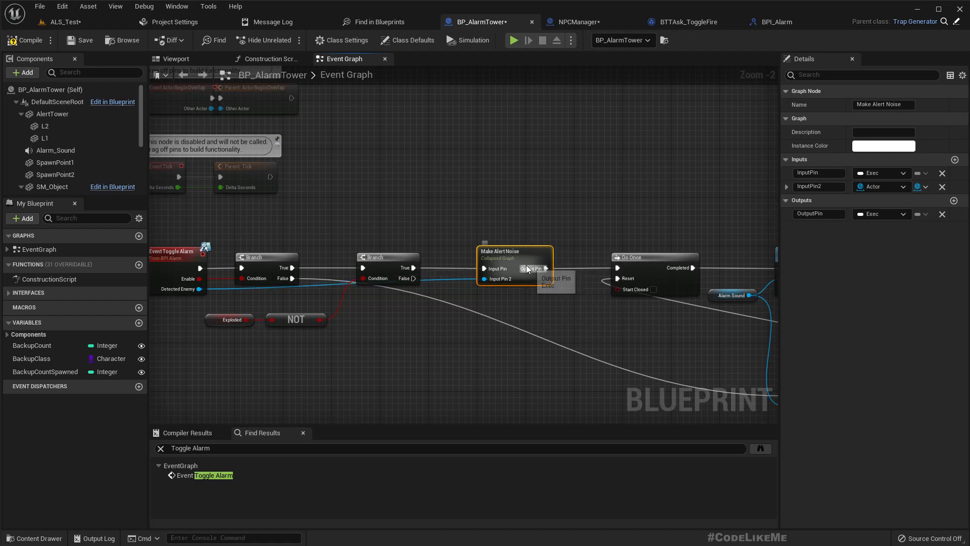
{"action": "mouse_move", "coordinate": [510, 258]}
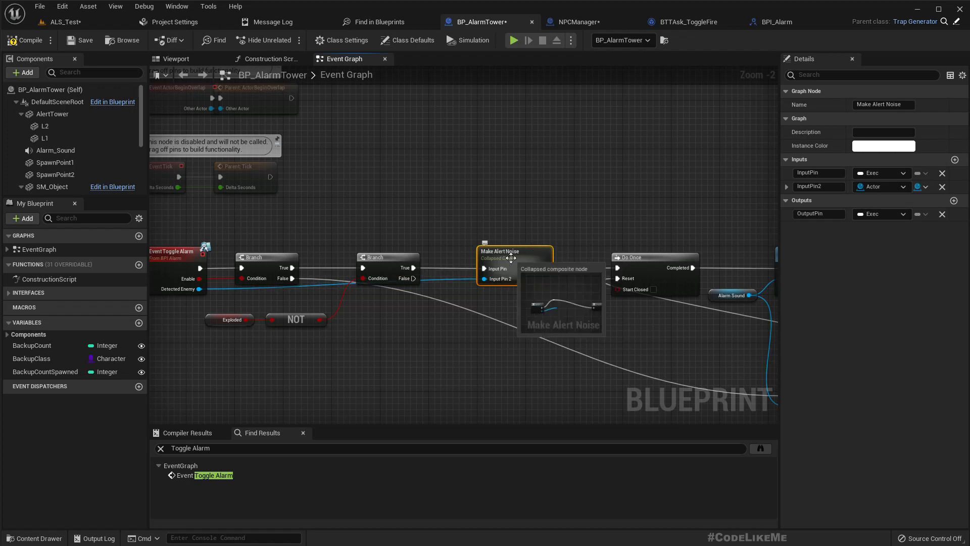
Enter the Make Alert Noise collapsed graph.
{"action": "double_click", "coordinate": [508, 251]}
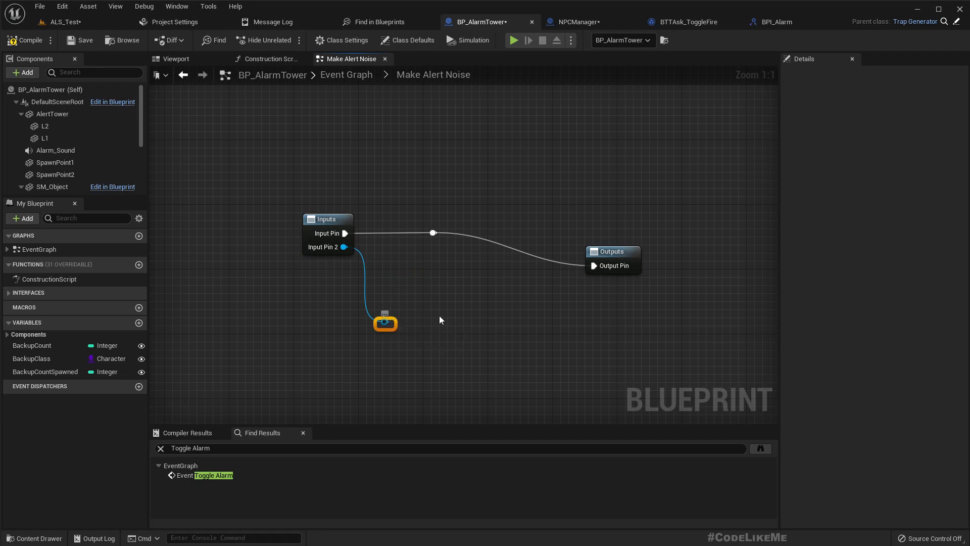
Add a Make Noise call targeting Input Pin 2's actor between Input Pin and Output Pin.
{"action": "right_click", "coordinate": [441, 320]}
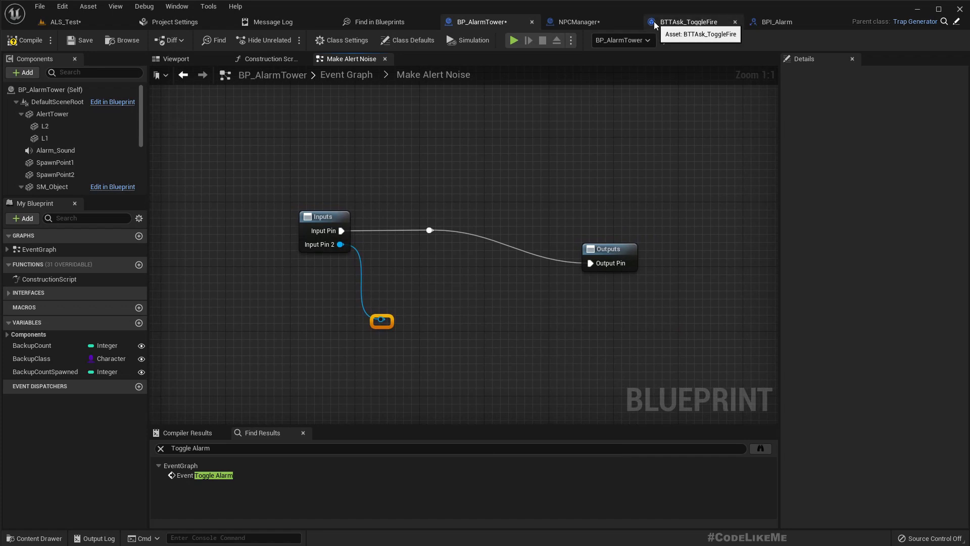
{"action": "left_click", "coordinate": [432, 22]}
{"action": "type", "text": "make n"}
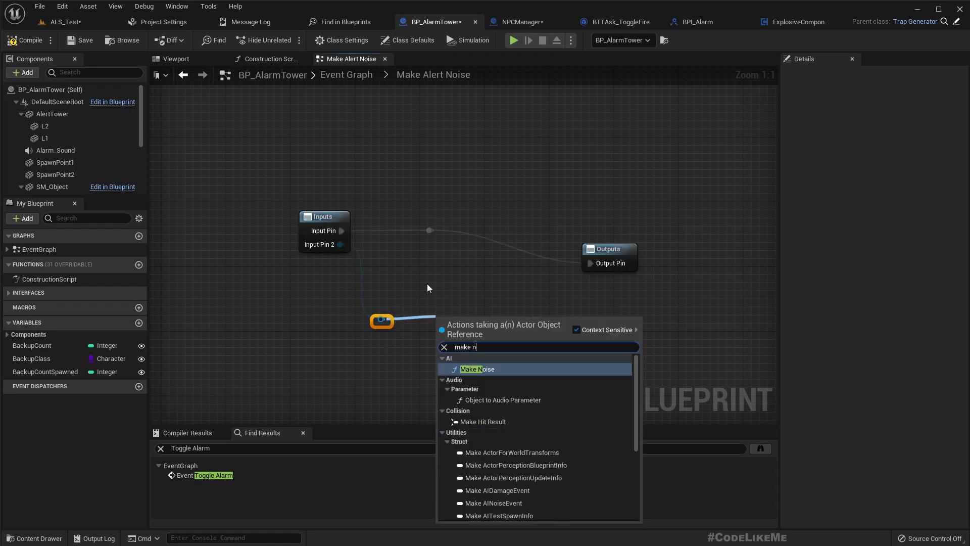
{"action": "left_click", "coordinate": [471, 369]}
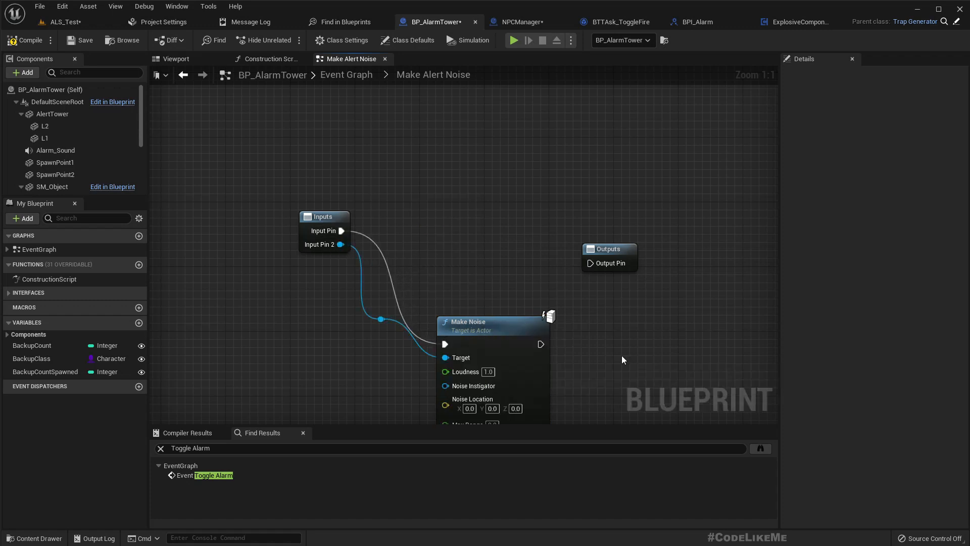
{"action": "mouse_move", "coordinate": [483, 333]}
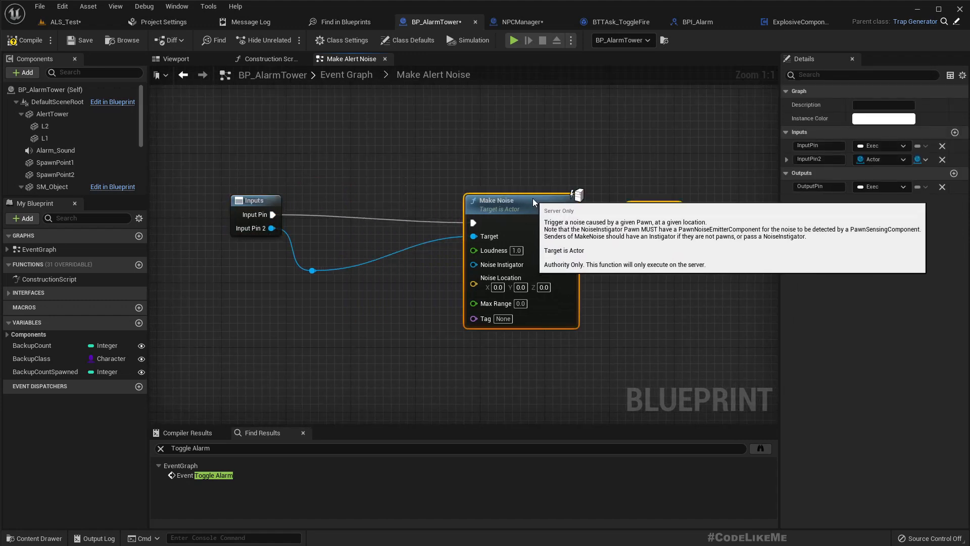
{"action": "mouse_move", "coordinate": [312, 271]}
{"action": "type", "text": "a"}
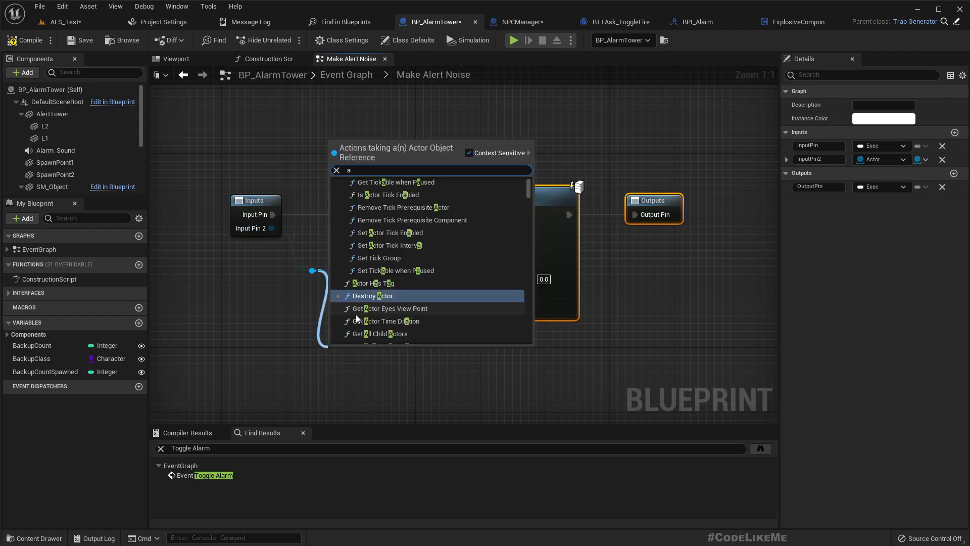
Feed Get Actor Location of the detected actor into Make Noise's Noise Location.
{"action": "type", "text": "get actor lo"}
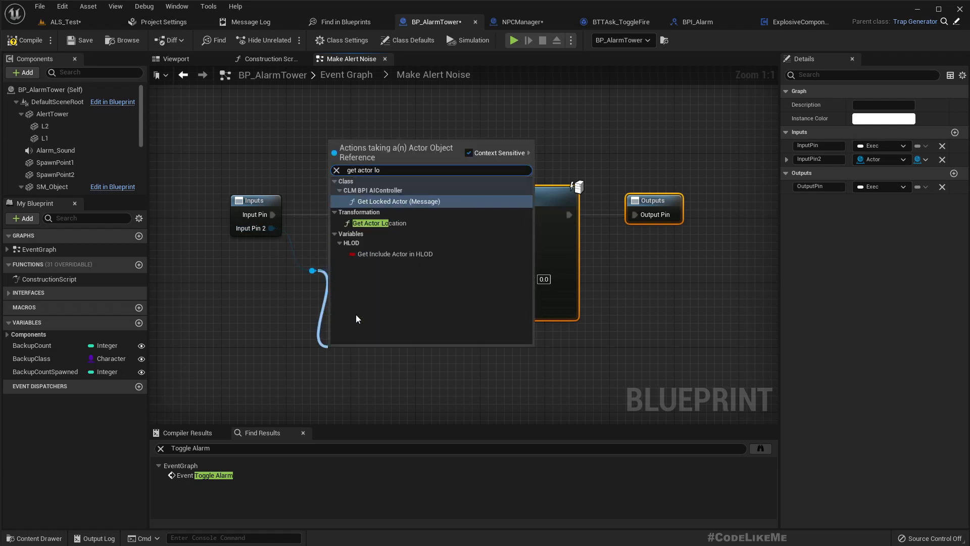
{"action": "left_click", "coordinate": [371, 223]}
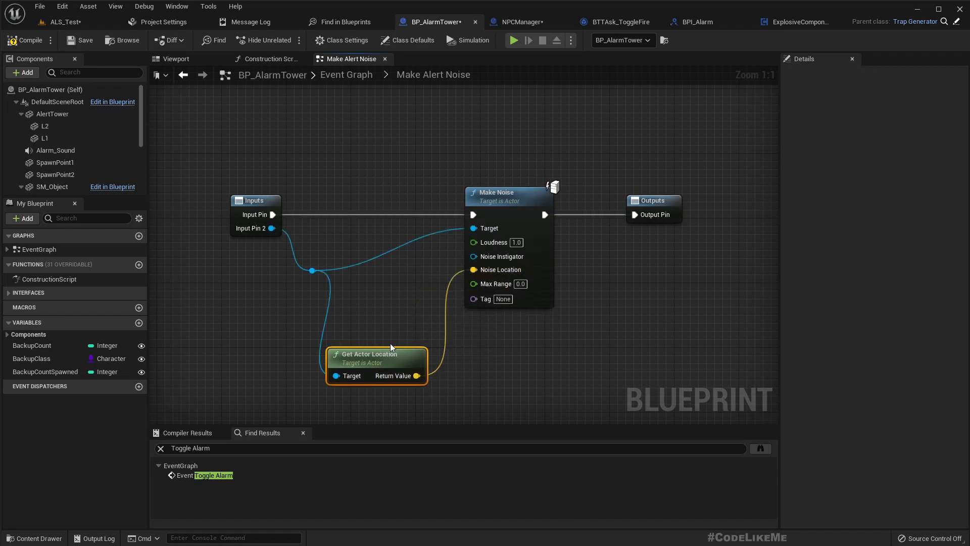
{"action": "mouse_move", "coordinate": [473, 229]}
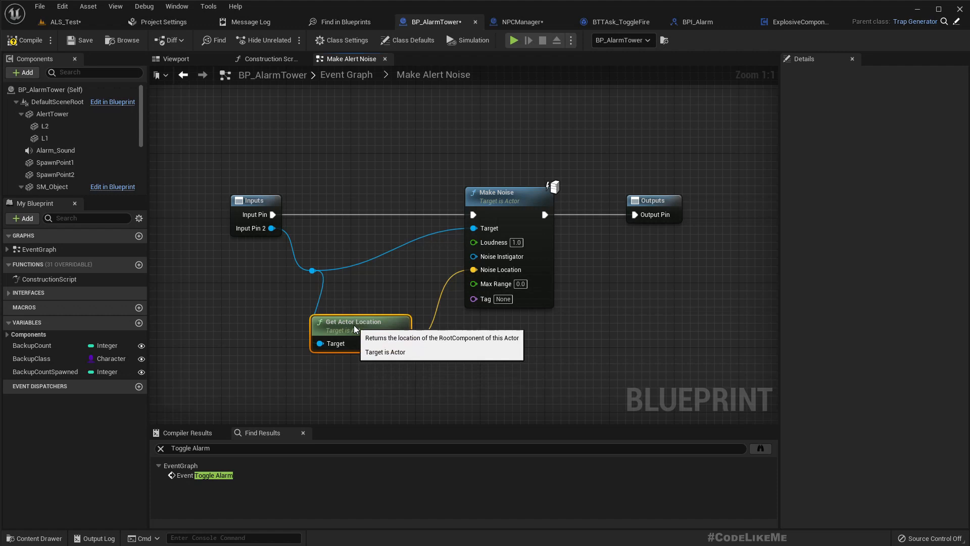
Promote Max Range to an AlarmRange float defaulting to 5000.0 and set Tag to 2.
{"action": "right_click", "coordinate": [473, 269]}
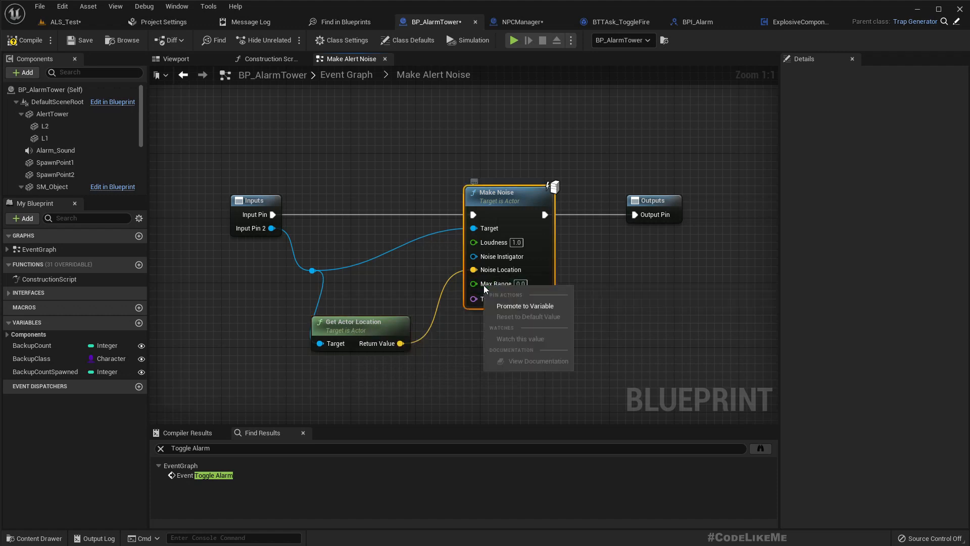
{"action": "left_click", "coordinate": [525, 305]}
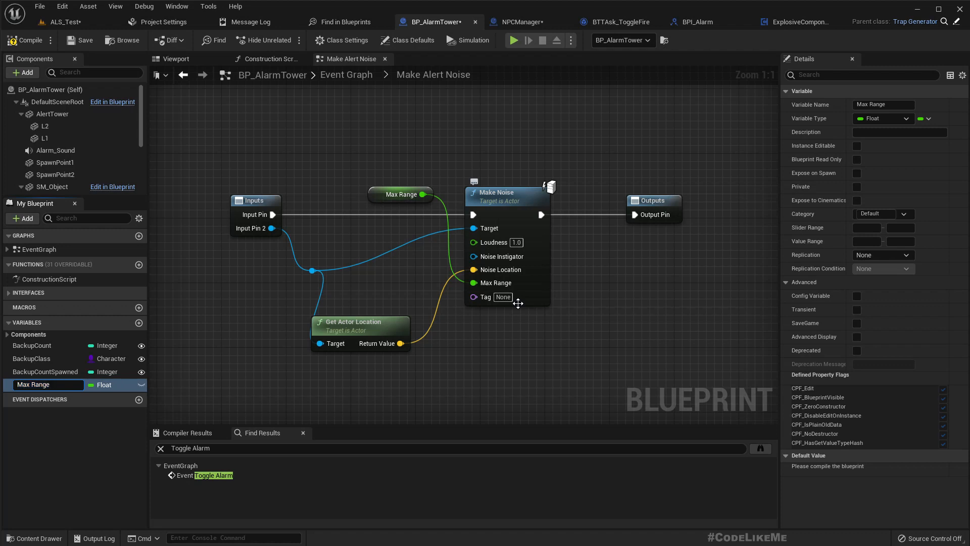
{"action": "type", "text": "ARange"}
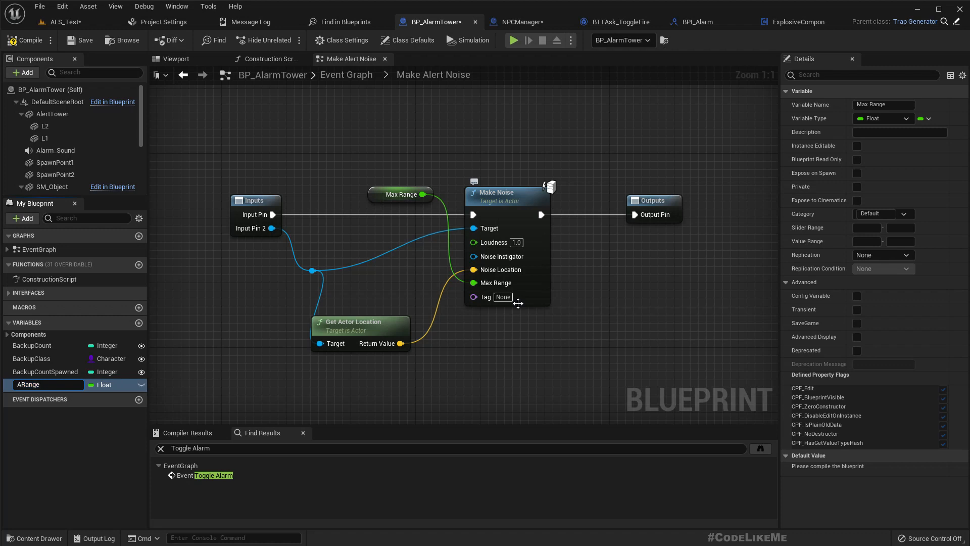
{"action": "type", "text": "AlarmRange"}
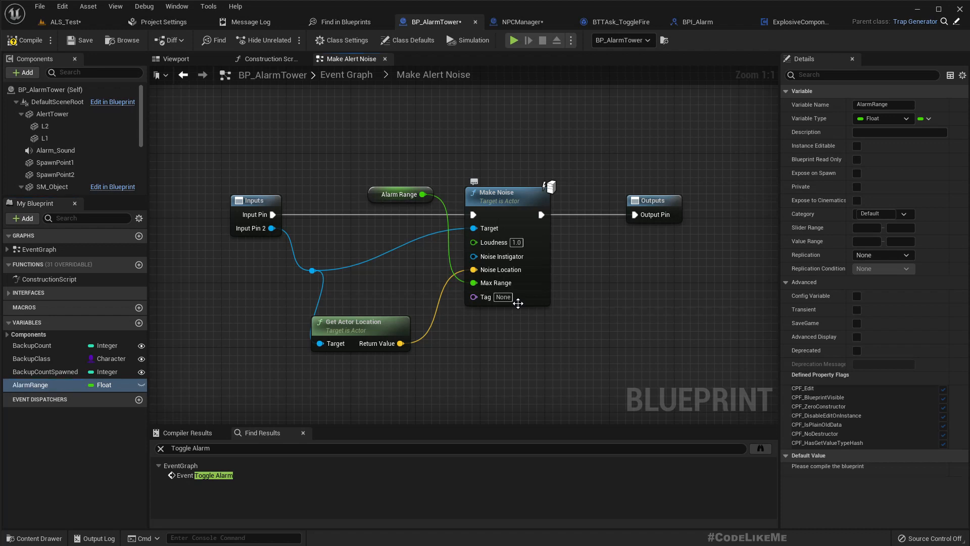
{"action": "mouse_move", "coordinate": [60, 18]}
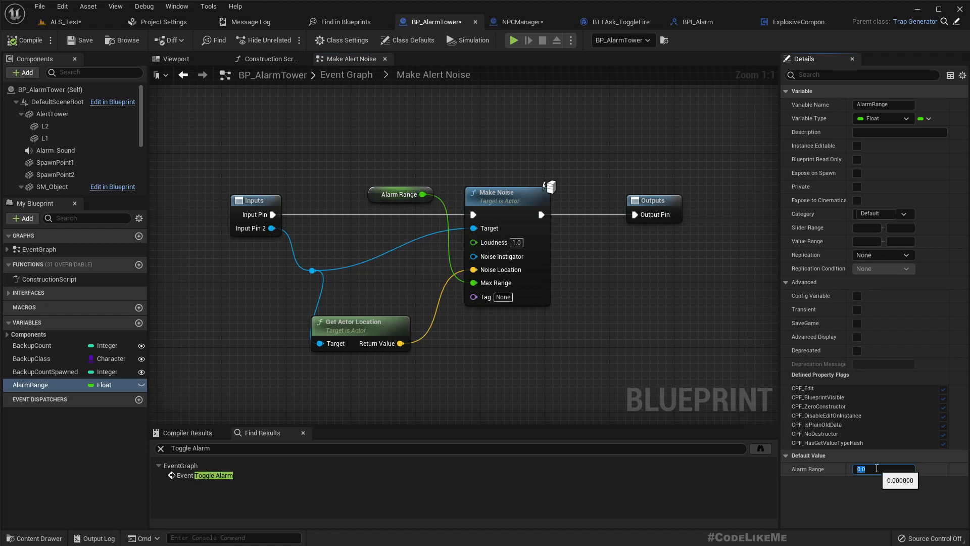
{"action": "type", "text": "5000.0"}
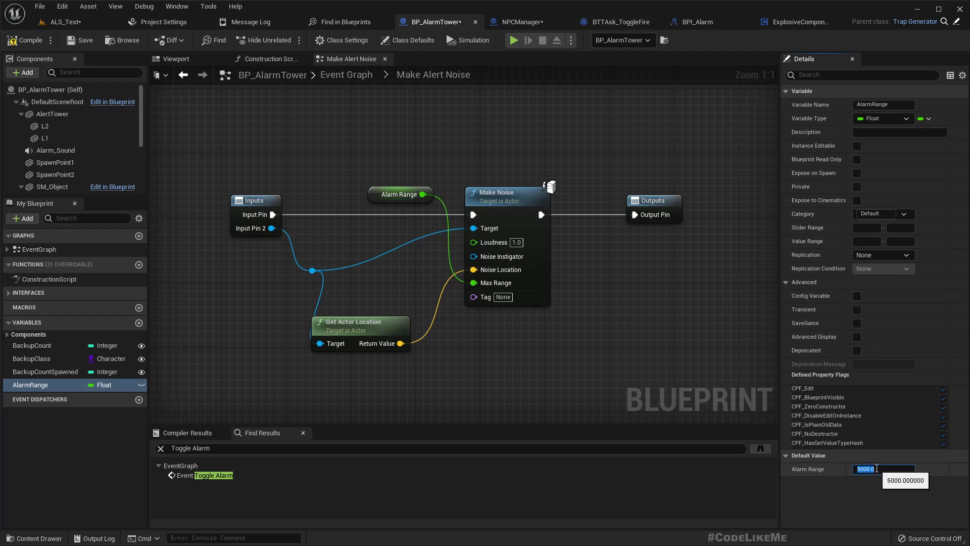
{"action": "mouse_move", "coordinate": [527, 225]}
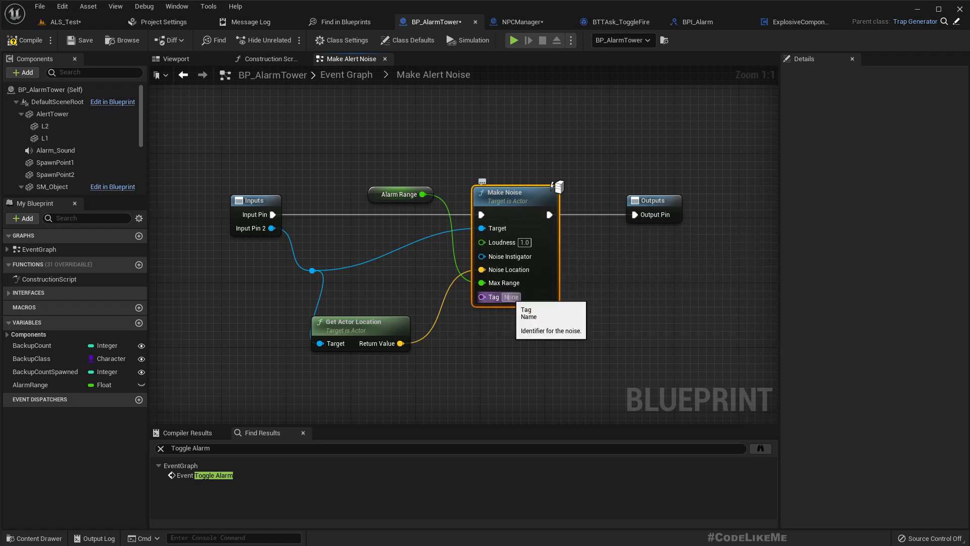
{"action": "type", "text": "2"}
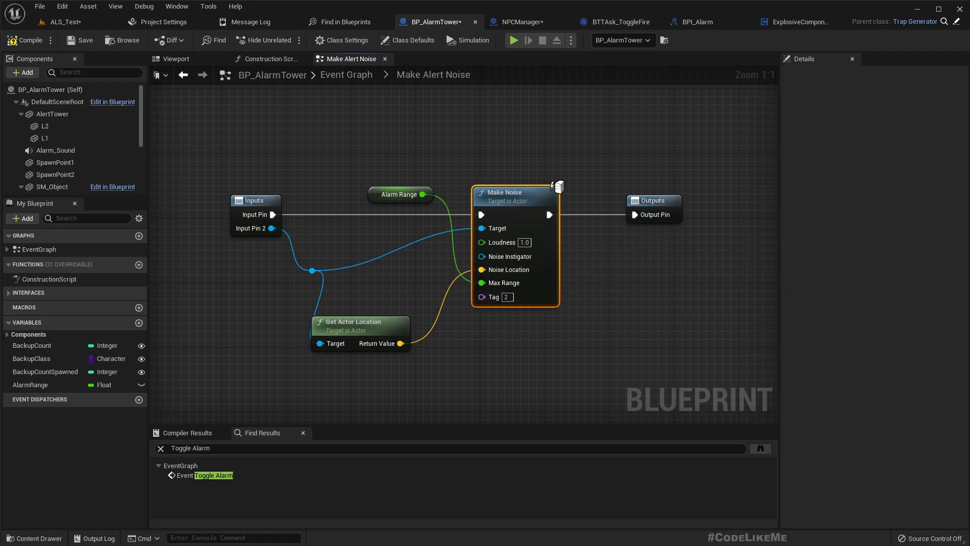
{"action": "mouse_move", "coordinate": [28, 40]}
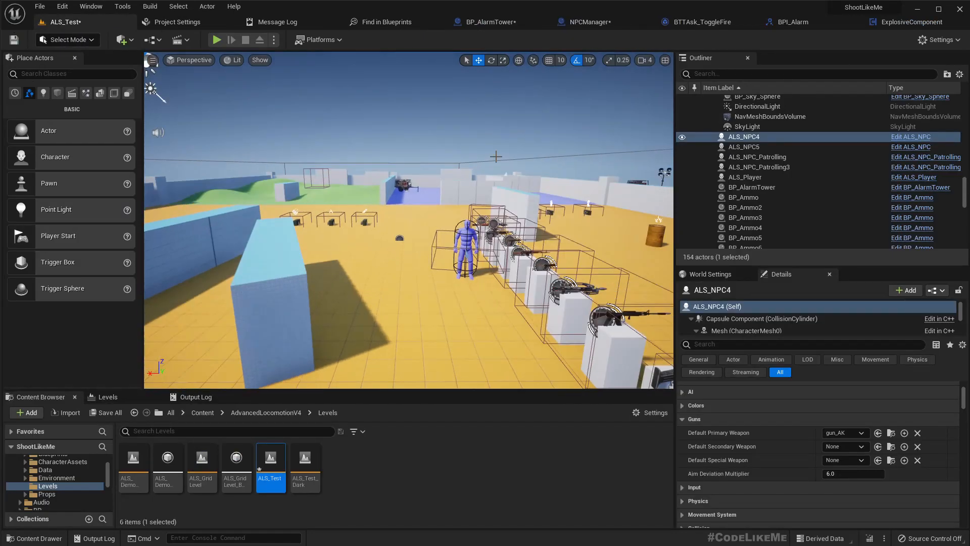
Play the ALS_Test level to test the alarm.
{"action": "left_click", "coordinate": [218, 39]}
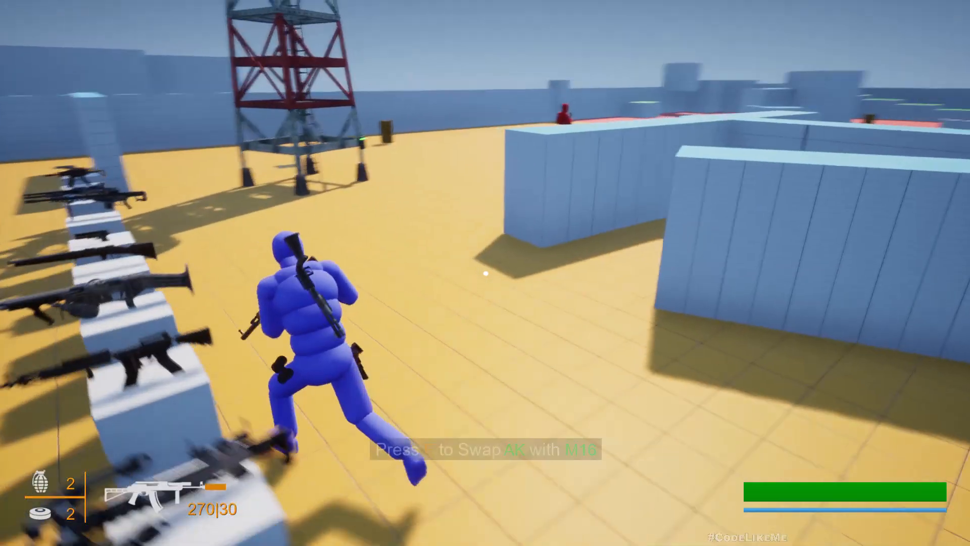
{"action": "mouse_move", "coordinate": [485, 273]}
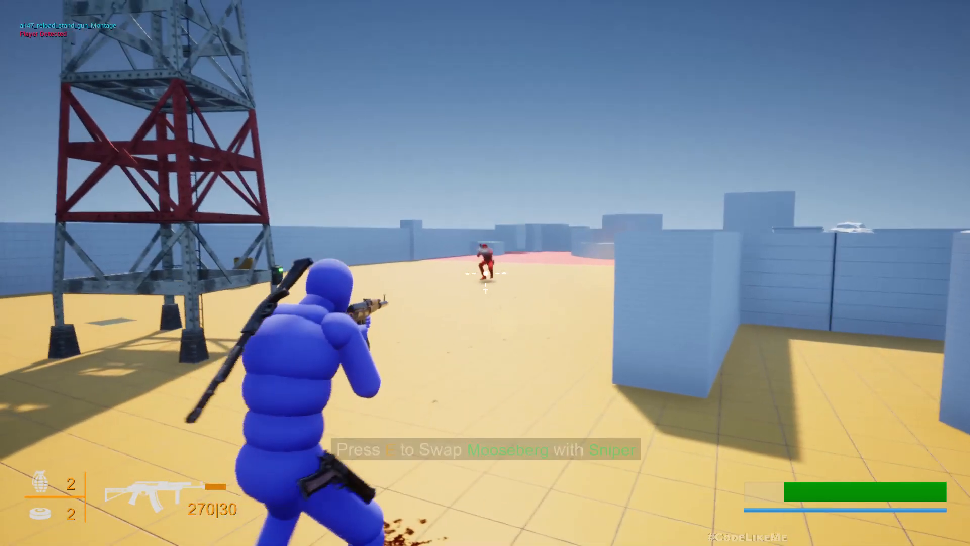
Fire at the red enemy near the alarm tower so it detects the player and raises the alarm.
{"action": "left_click", "coordinate": [486, 287]}
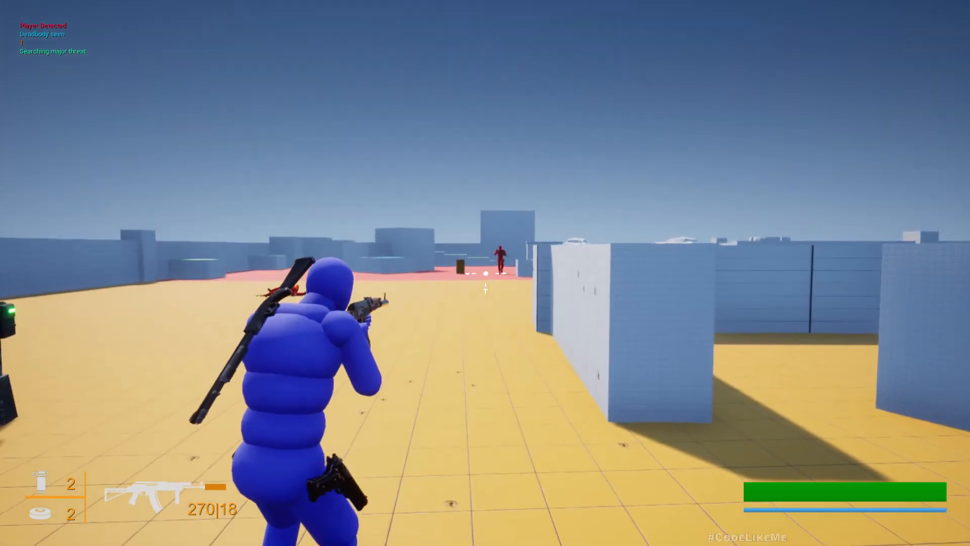
{"action": "left_click", "coordinate": [484, 275]}
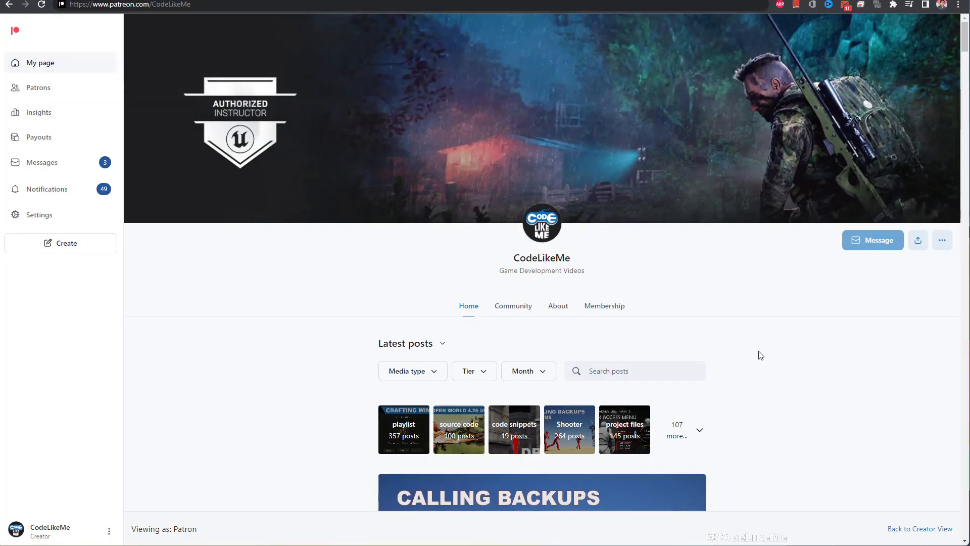
{"action": "scroll", "scroll_direction": "down", "scroll_amount": 3}
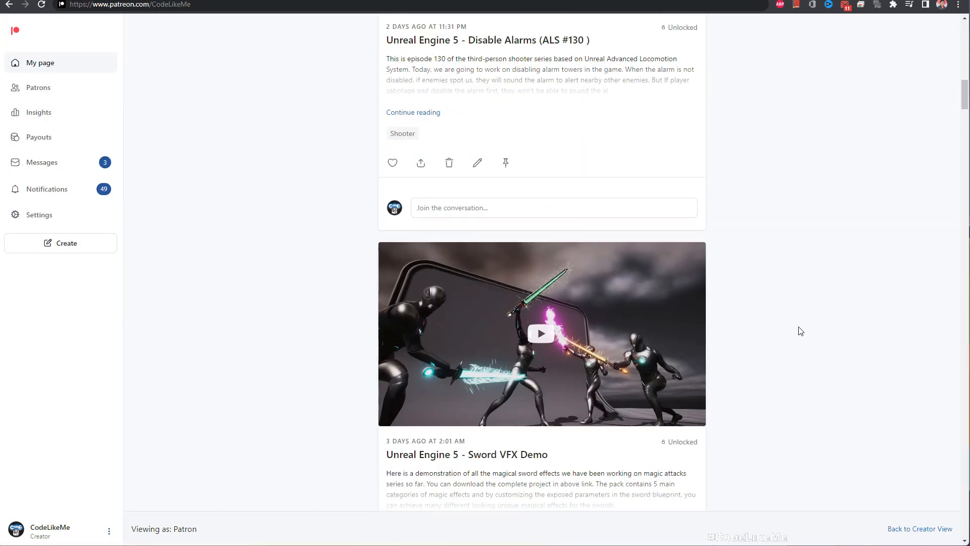
{"action": "scroll", "scroll_direction": "down", "scroll_amount": 3}
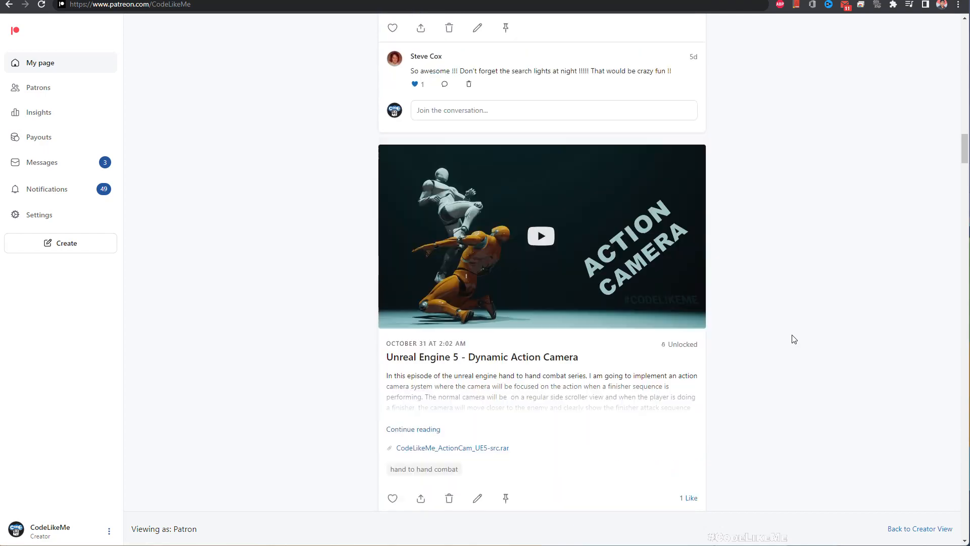
{"action": "scroll", "scroll_direction": "down", "scroll_amount": 3}
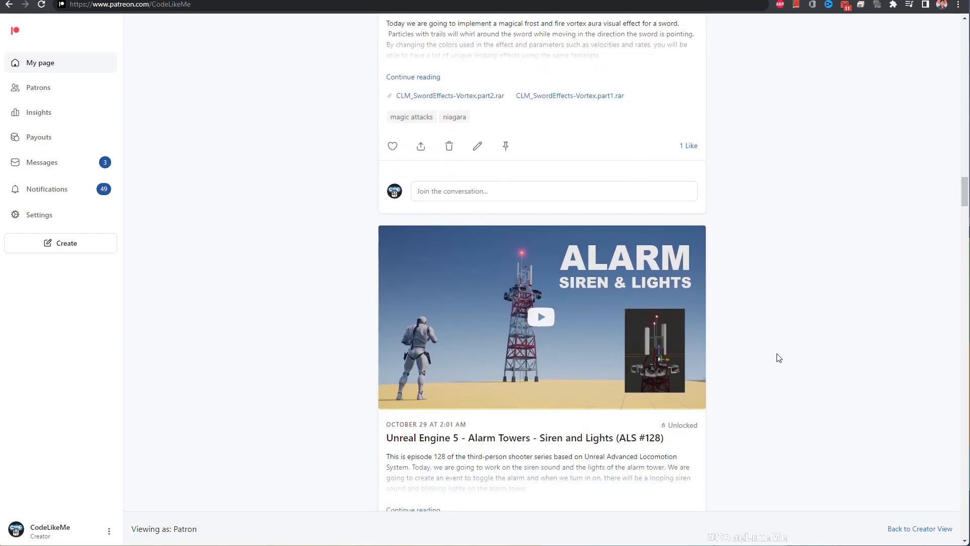
{"action": "scroll", "scroll_direction": "down", "scroll_amount": 3}
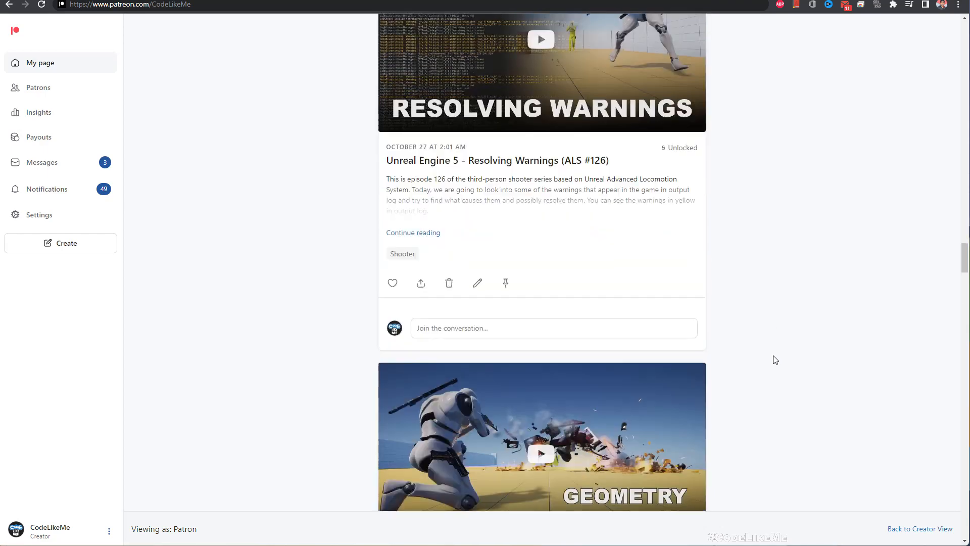
{"action": "scroll", "scroll_direction": "down", "scroll_amount": 3}
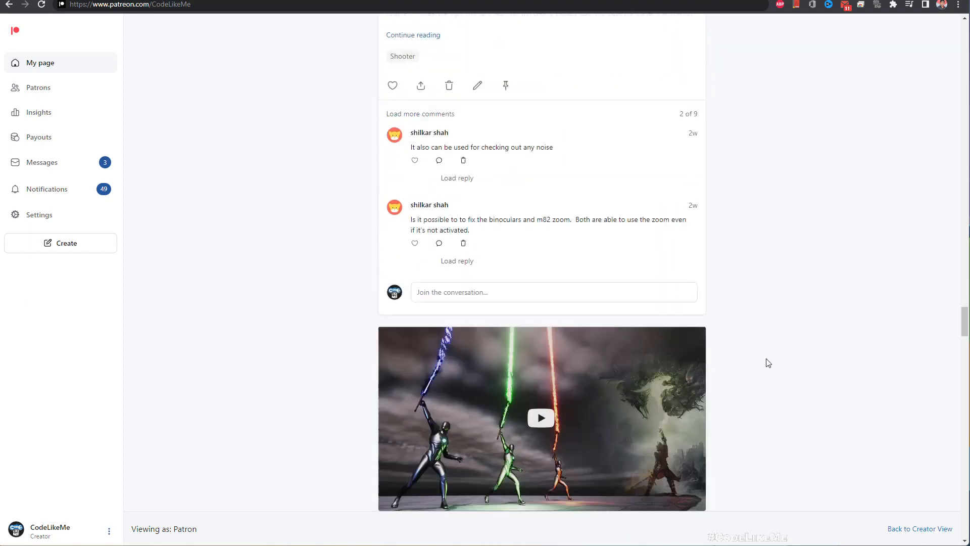
{"action": "scroll", "scroll_direction": "down", "scroll_amount": 3}
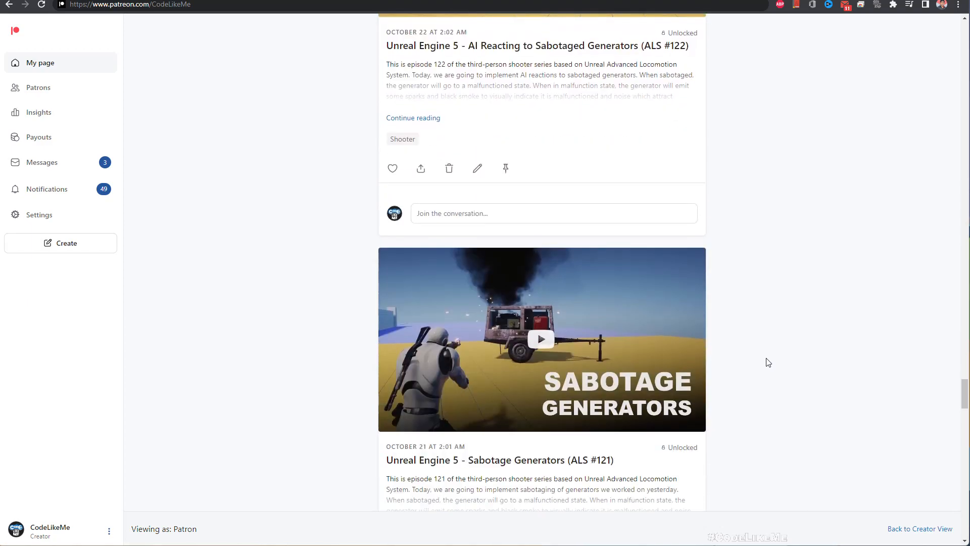
{"action": "scroll", "scroll_direction": "down", "scroll_amount": 3}
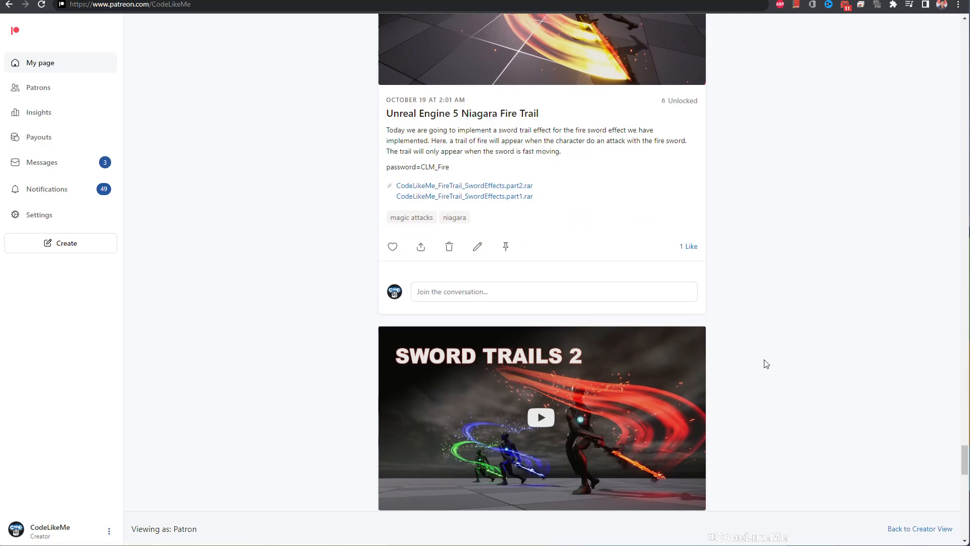